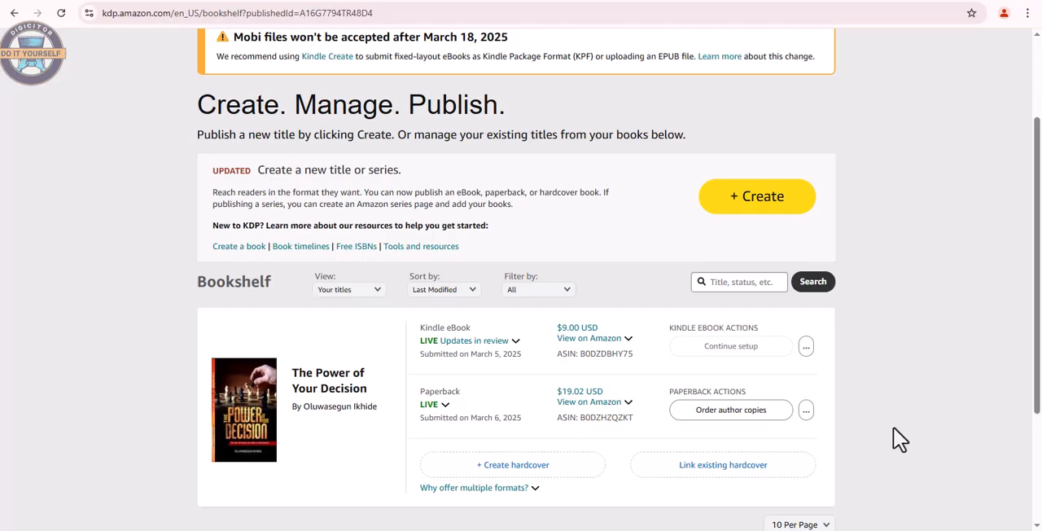
{"action": "mouse_move", "coordinate": [415, 450]}
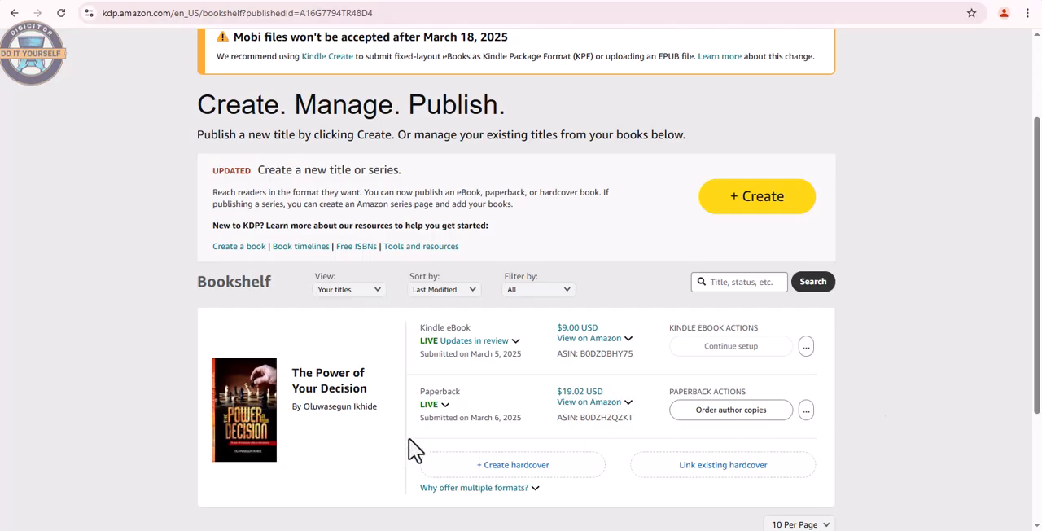
{"action": "mouse_move", "coordinate": [338, 411]}
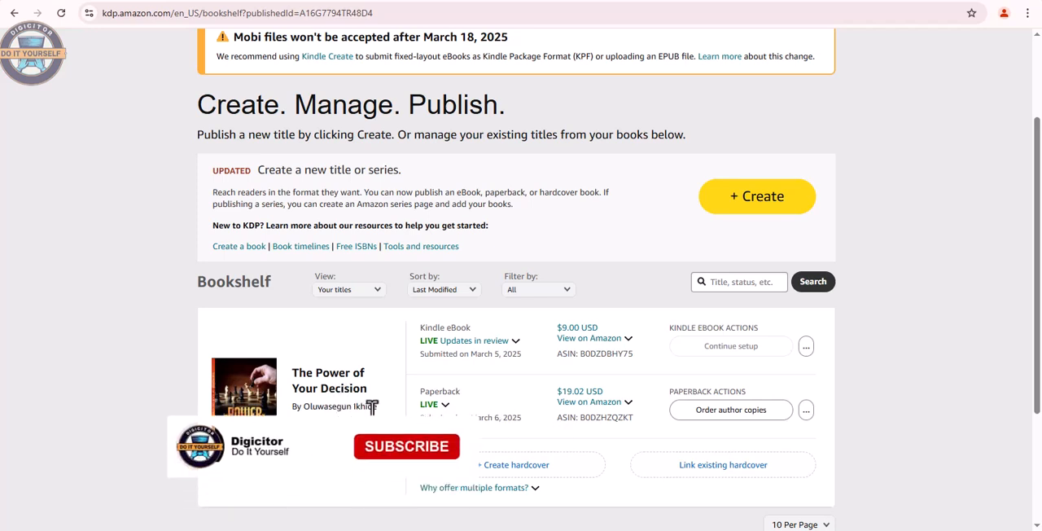
From the paperback's '…' actions menu on the Bookshelf, choose 'Edit print book content'.
{"action": "left_click", "coordinate": [806, 409]}
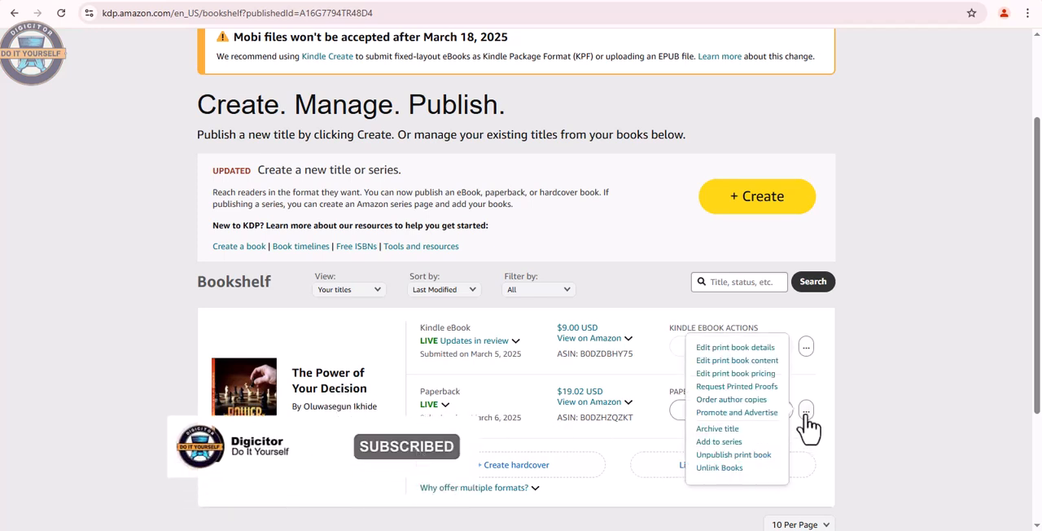
{"action": "mouse_move", "coordinate": [737, 360]}
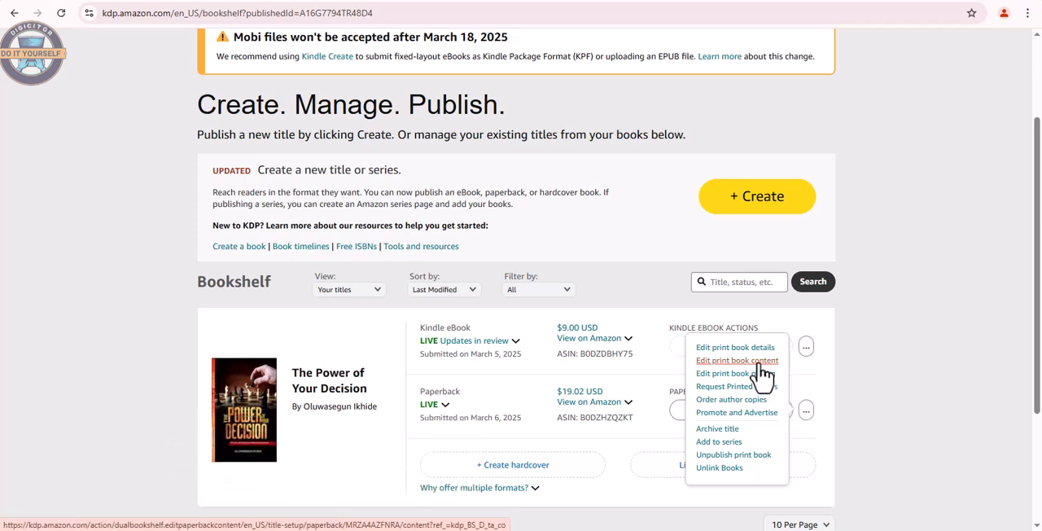
{"action": "left_click", "coordinate": [737, 360]}
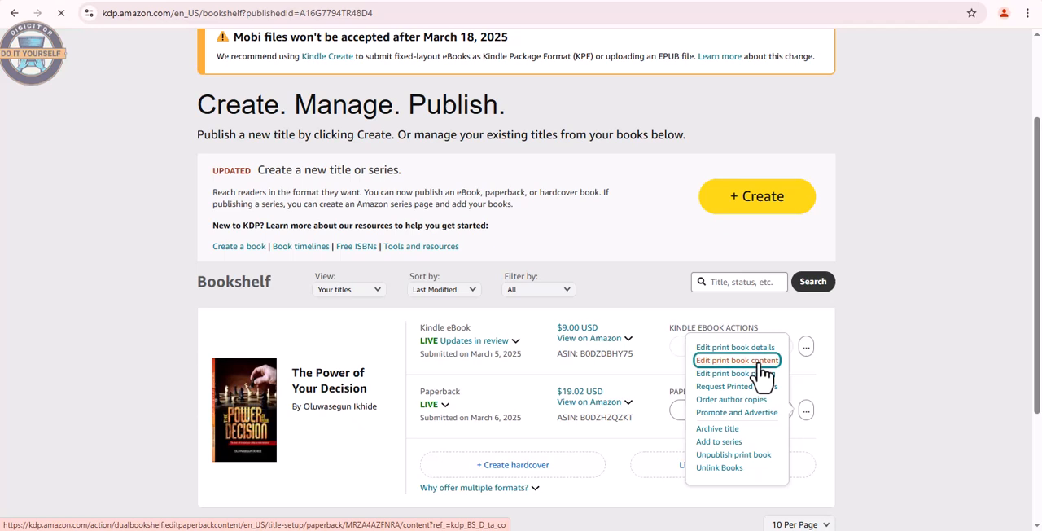
Scroll the Paperback Content page past Print Options down to the Manuscript section.
{"action": "left_click", "coordinate": [737, 360]}
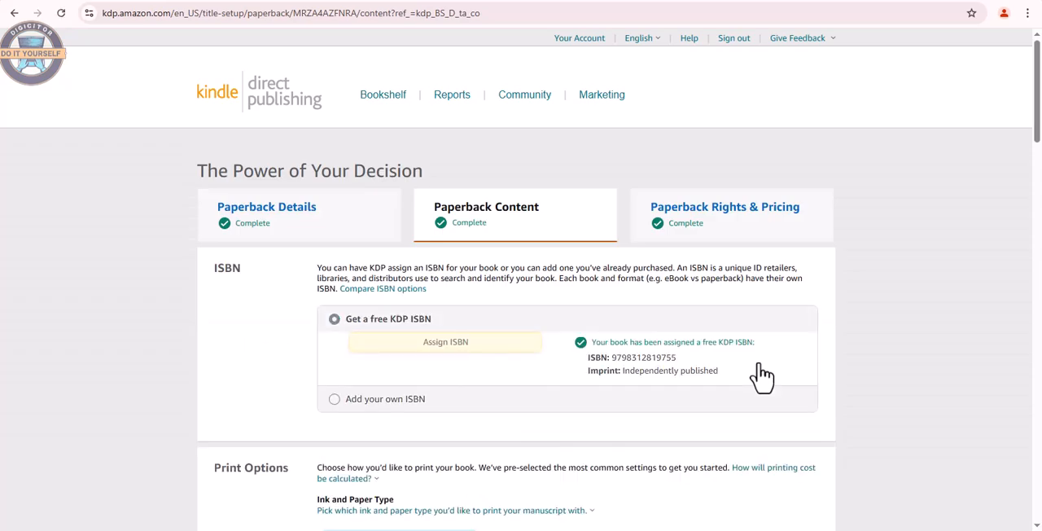
{"action": "scroll", "scroll_direction": "down", "scroll_amount": 3}
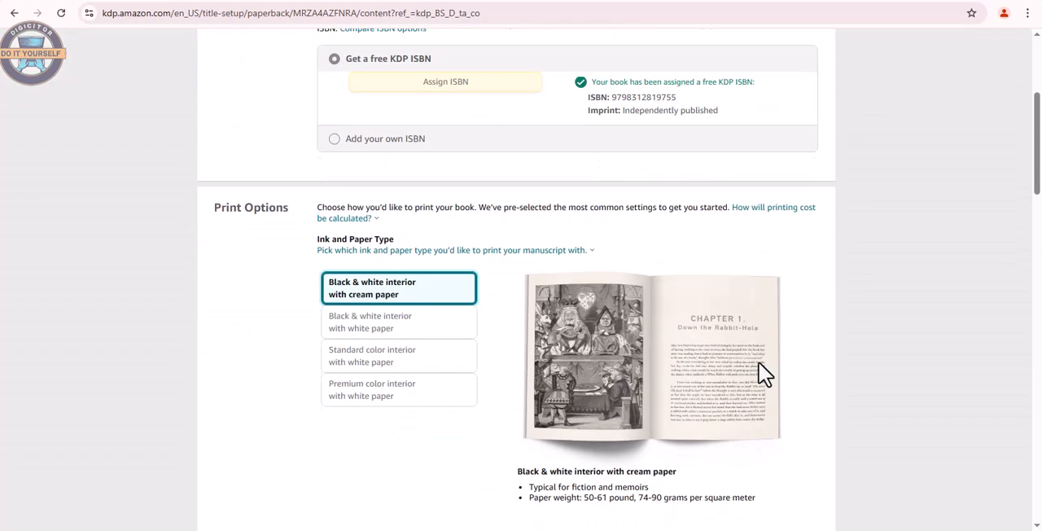
{"action": "scroll", "scroll_direction": "down", "scroll_amount": 3}
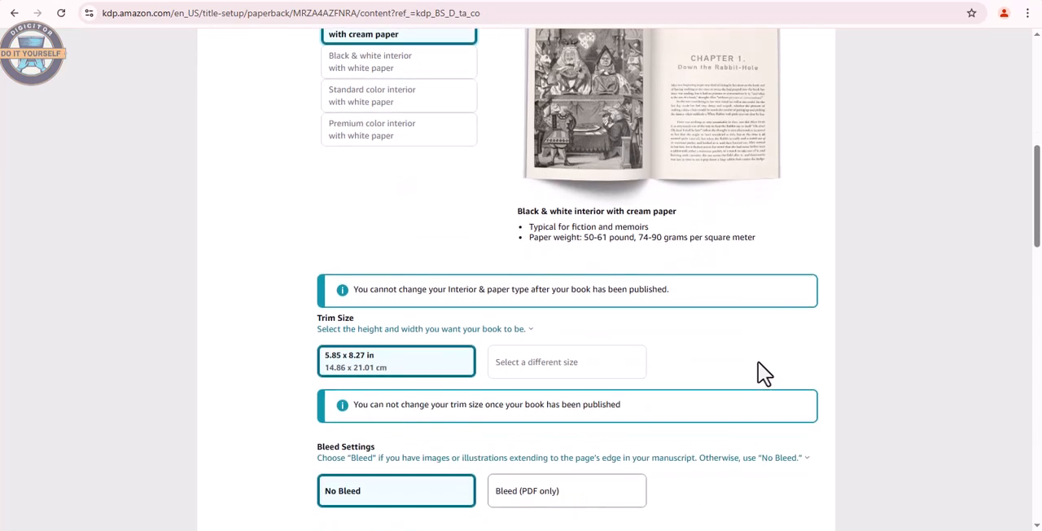
{"action": "scroll", "scroll_direction": "down", "scroll_amount": 3}
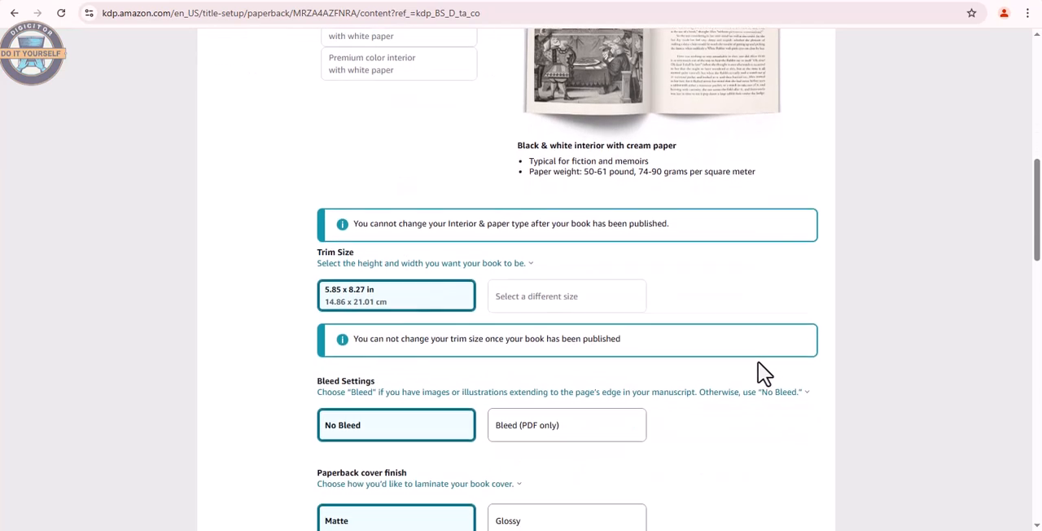
{"action": "scroll", "scroll_direction": "down", "scroll_amount": 3}
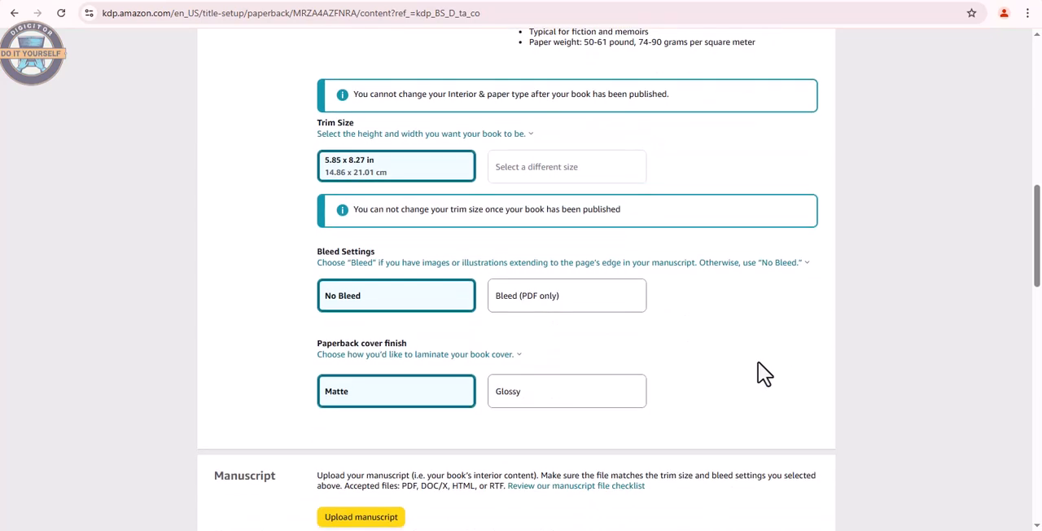
{"action": "scroll", "scroll_direction": "down", "scroll_amount": 3}
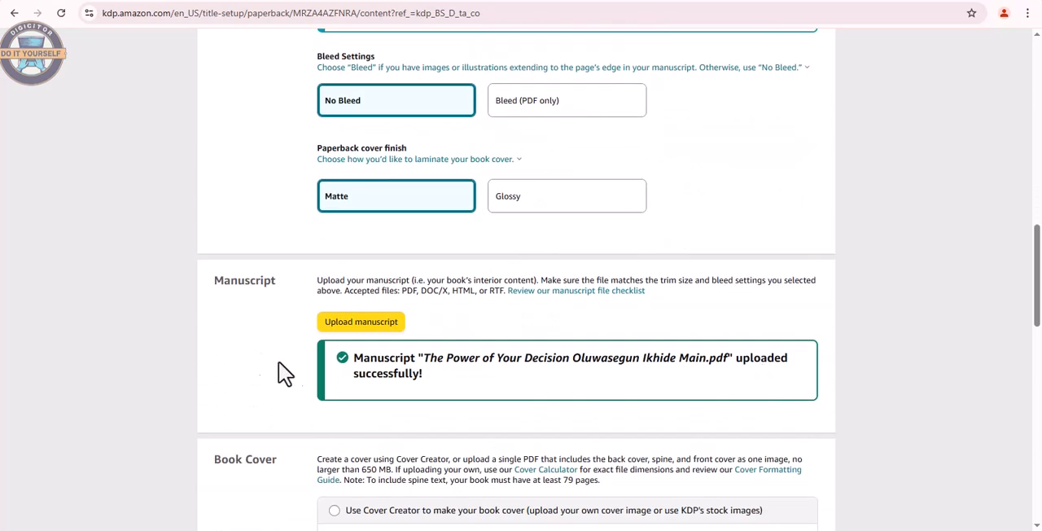
{"action": "mouse_move", "coordinate": [360, 321]}
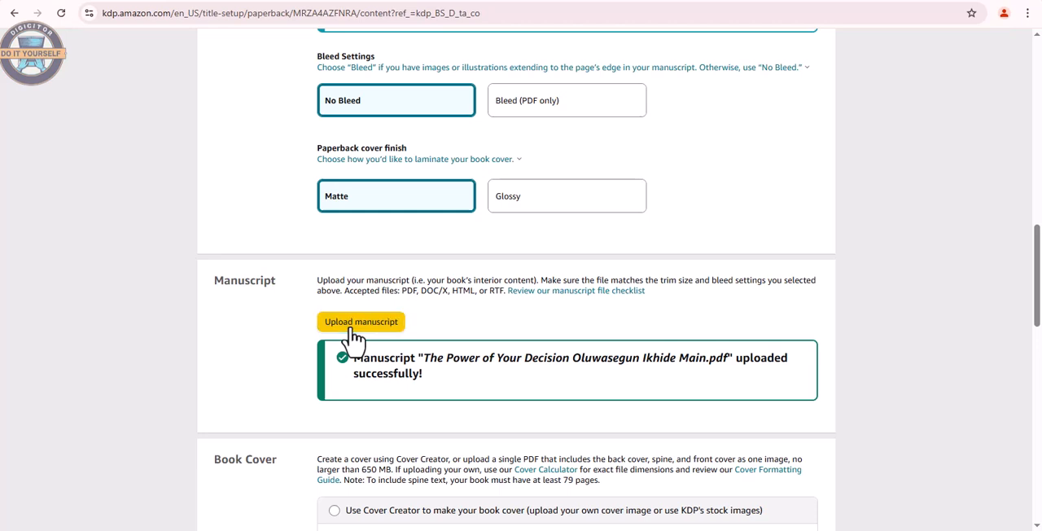
Pick the full-book manuscript PDF from Downloads as the replacement manuscript.
{"action": "left_click", "coordinate": [360, 321]}
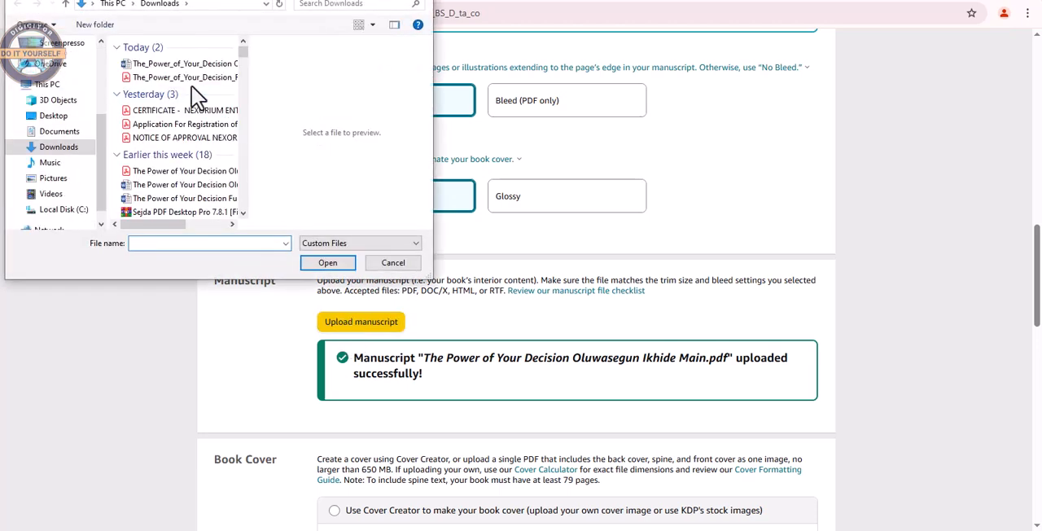
{"action": "left_click", "coordinate": [186, 77]}
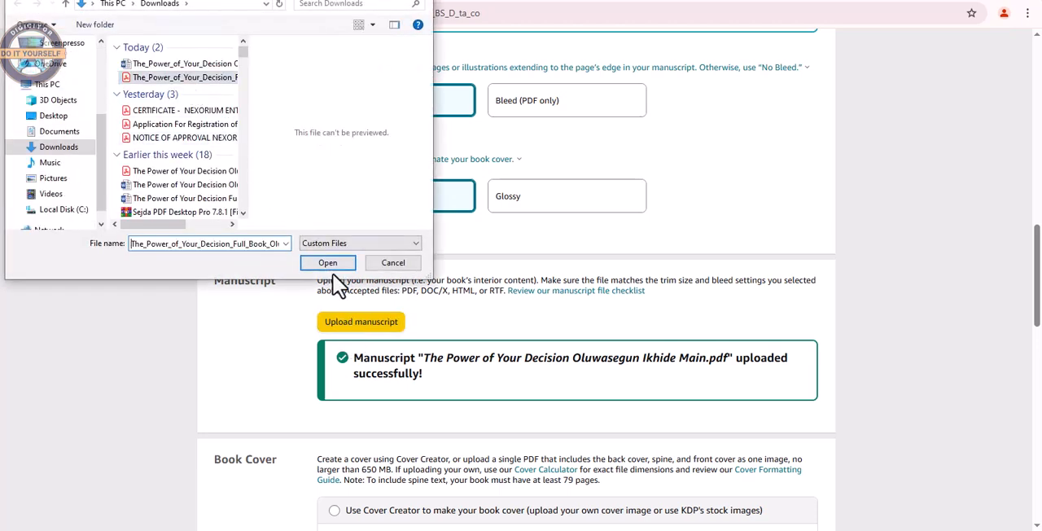
{"action": "left_click", "coordinate": [328, 262]}
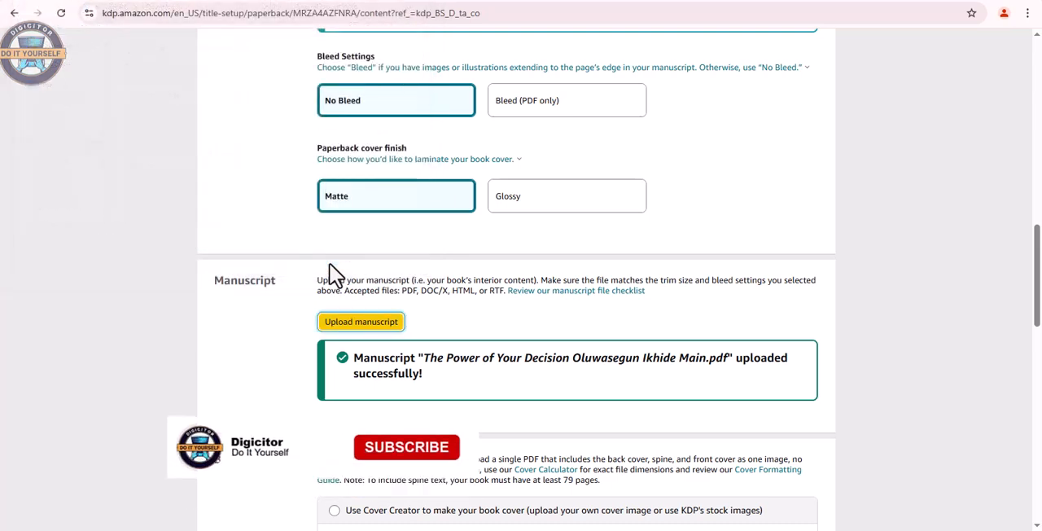
{"action": "left_click", "coordinate": [361, 321]}
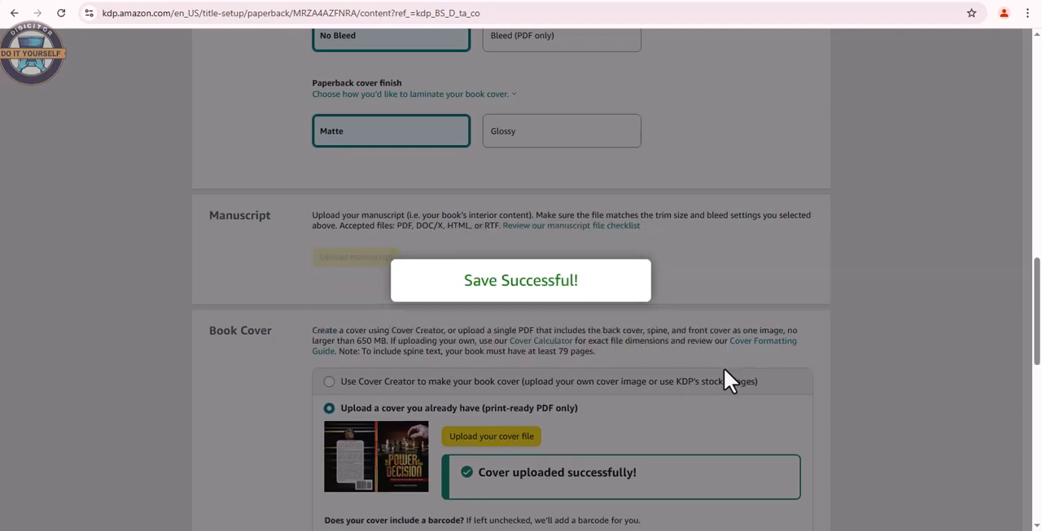
{"action": "scroll", "scroll_direction": "up", "scroll_amount": 3}
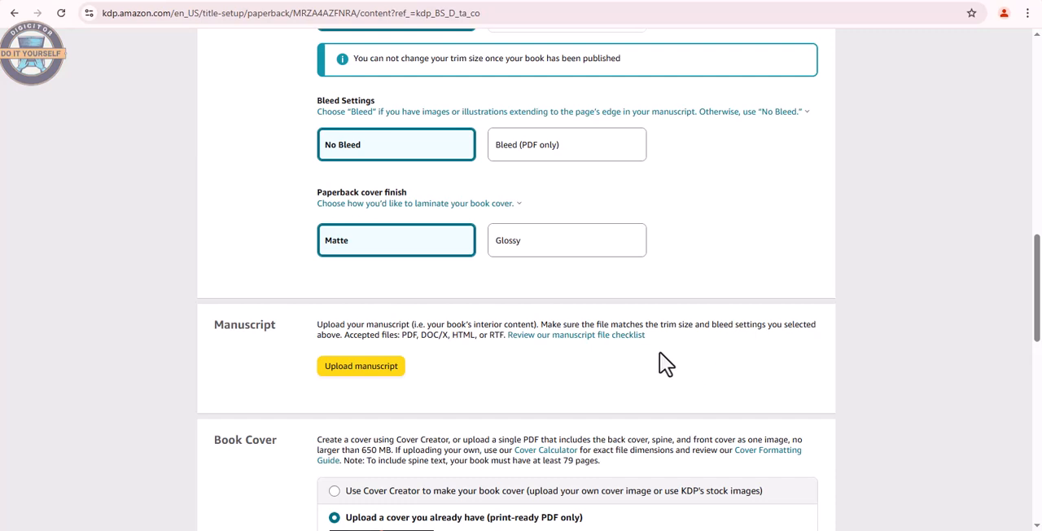
{"action": "mouse_move", "coordinate": [657, 379]}
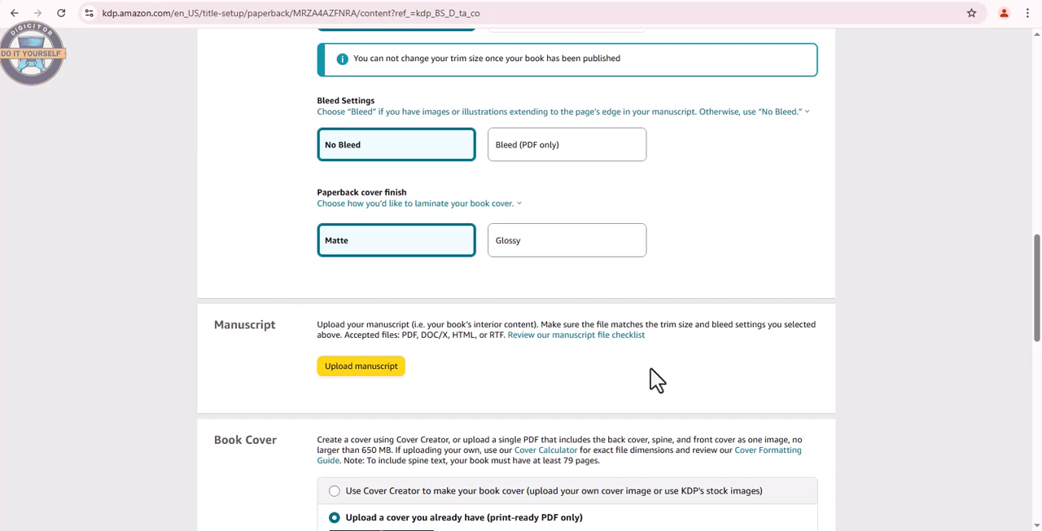
{"action": "scroll", "scroll_direction": "down", "scroll_amount": 3}
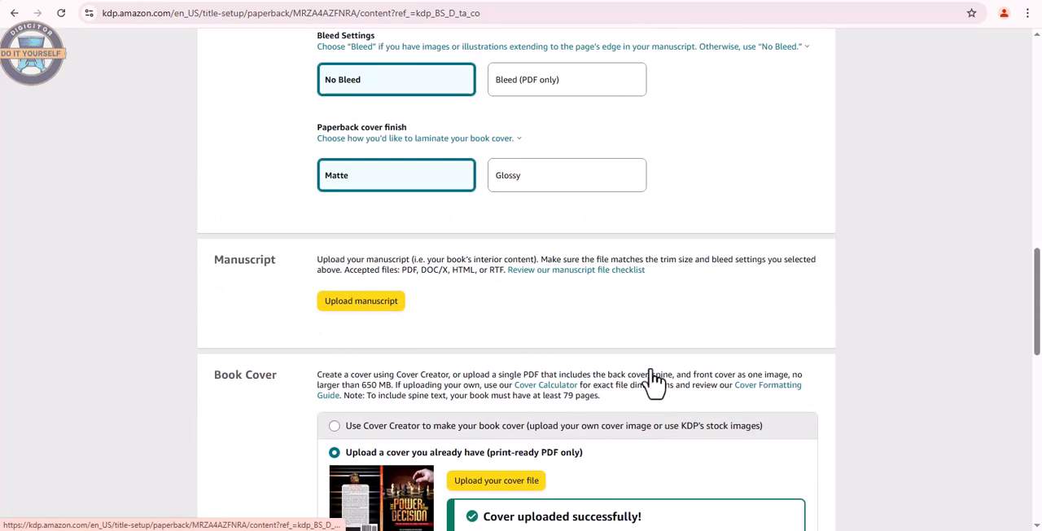
{"action": "scroll", "scroll_direction": "up", "scroll_amount": 3}
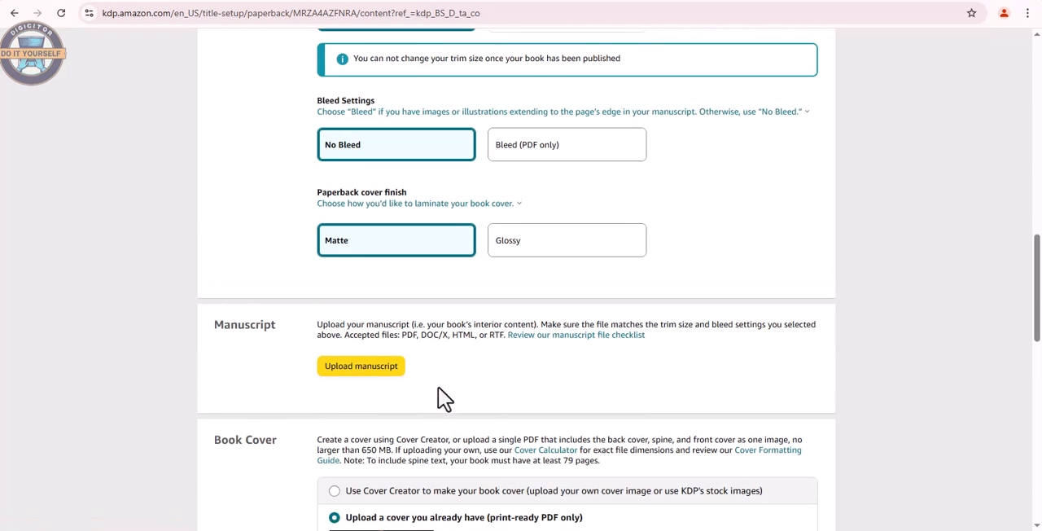
{"action": "mouse_move", "coordinate": [361, 366]}
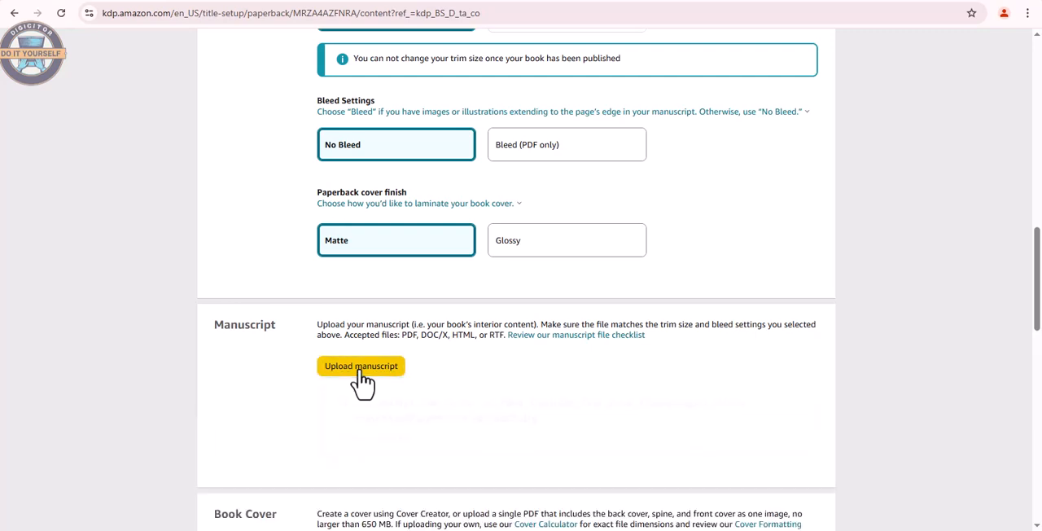
Restart the manuscript upload, close the extra file picker, and let processing begin.
{"action": "left_click", "coordinate": [361, 365]}
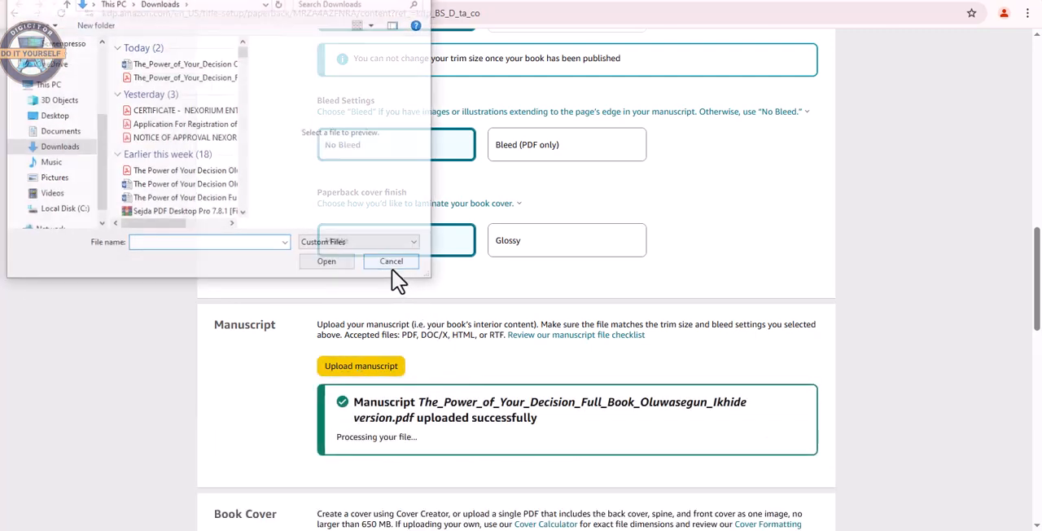
{"action": "left_click", "coordinate": [391, 261]}
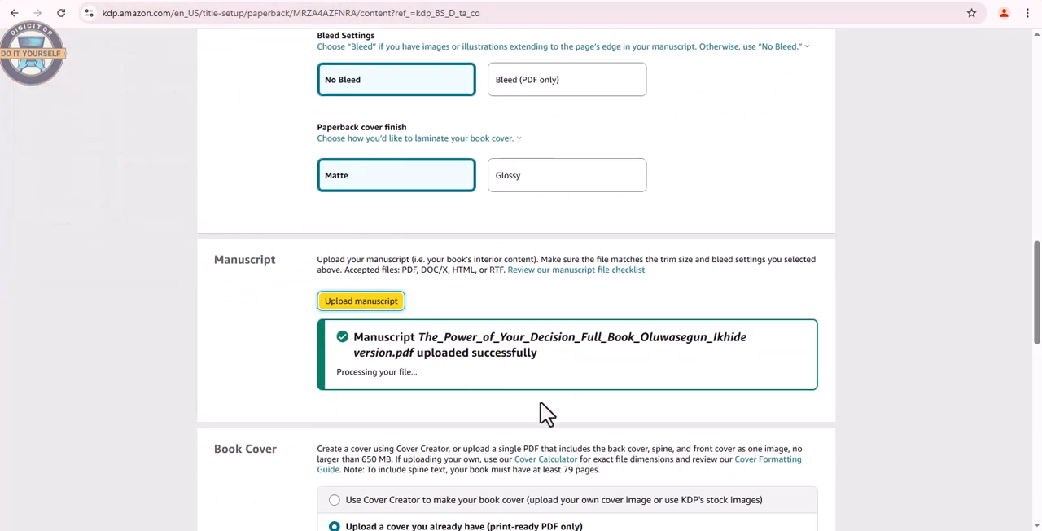
{"action": "scroll", "scroll_direction": "down", "scroll_amount": 3}
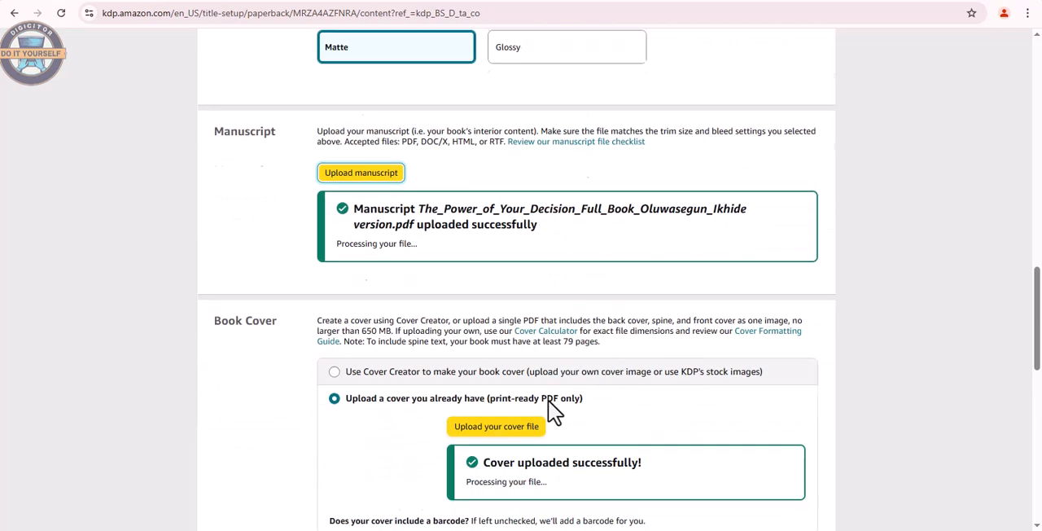
{"action": "scroll", "scroll_direction": "down", "scroll_amount": 3}
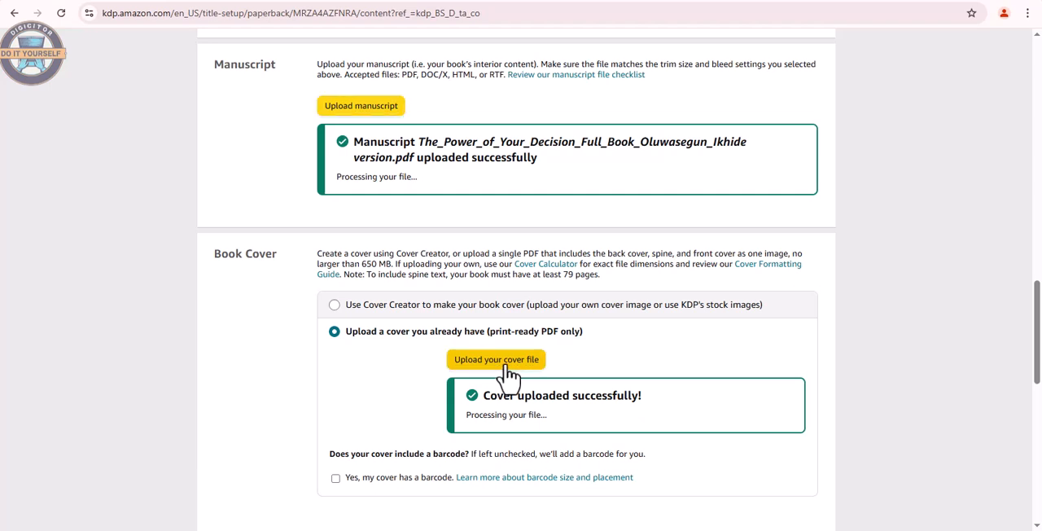
Upload 'Full Front Page MAIN' from Downloads as the new paperback cover.
{"action": "left_click", "coordinate": [496, 359]}
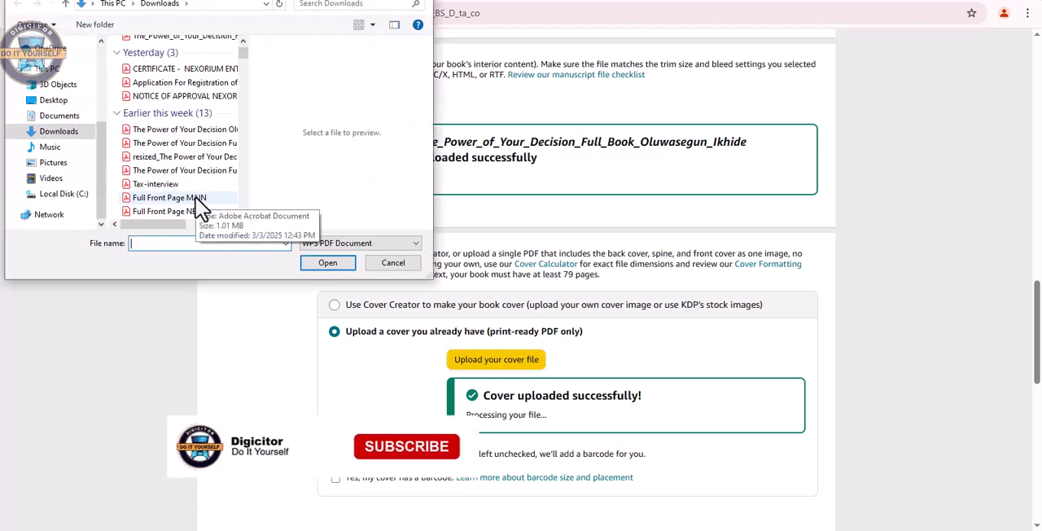
{"action": "left_click", "coordinate": [167, 197]}
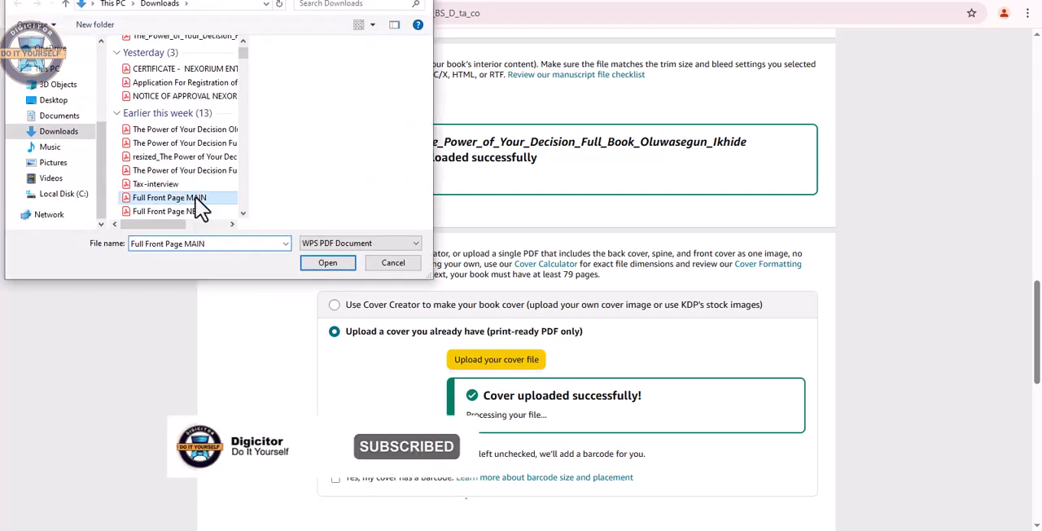
{"action": "left_click", "coordinate": [327, 262]}
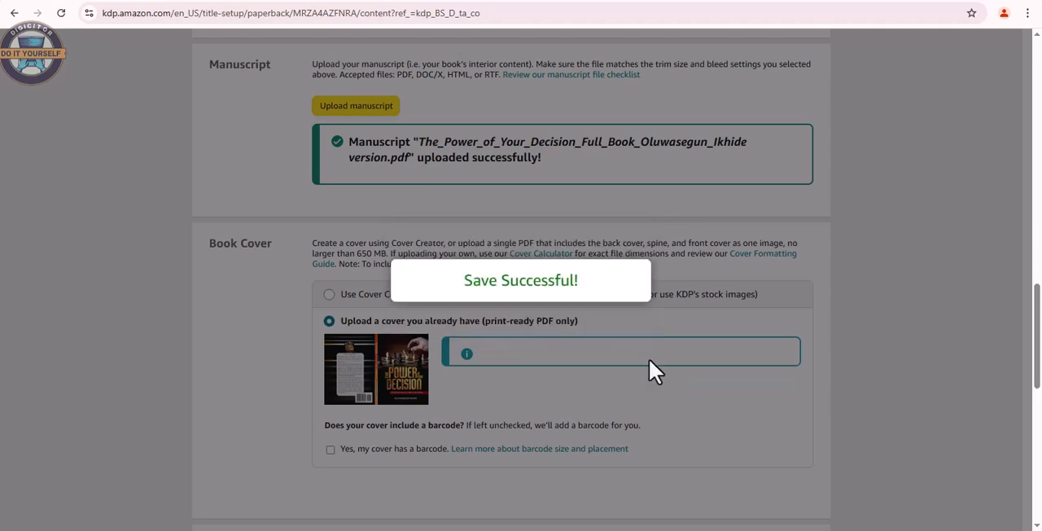
Tick the AI-Generated Content confirmation that the answers are accurate.
{"action": "scroll", "scroll_direction": "down", "scroll_amount": 3}
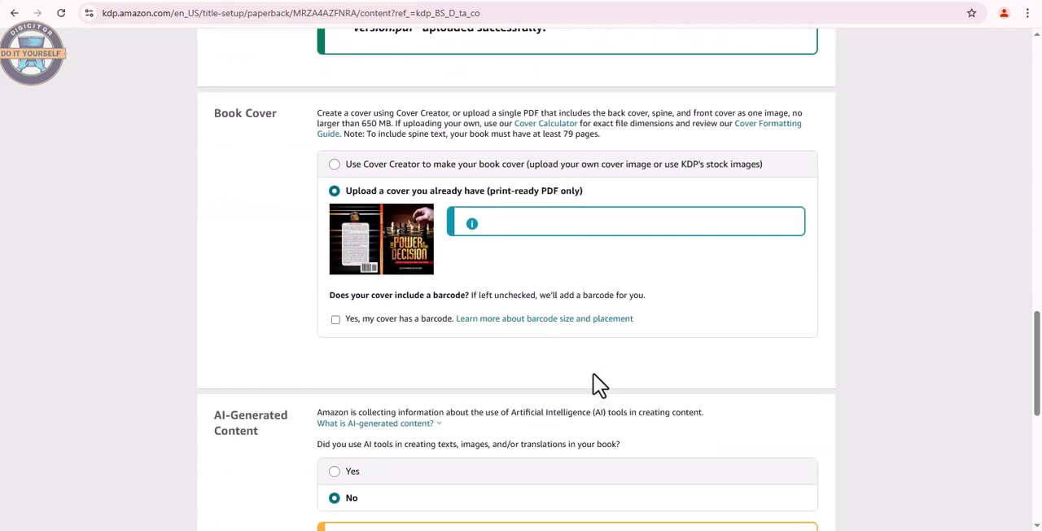
{"action": "scroll", "scroll_direction": "down", "scroll_amount": 3}
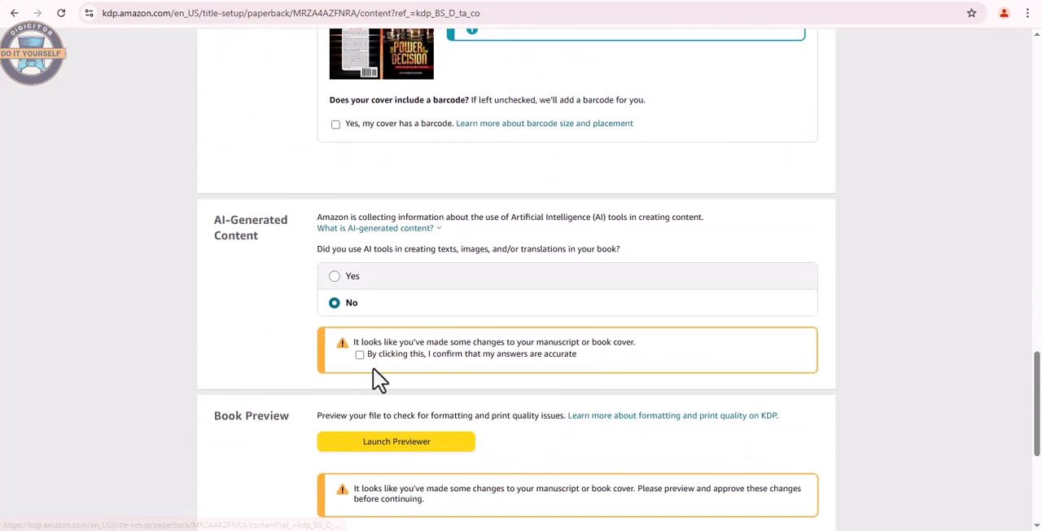
{"action": "left_click", "coordinate": [359, 354]}
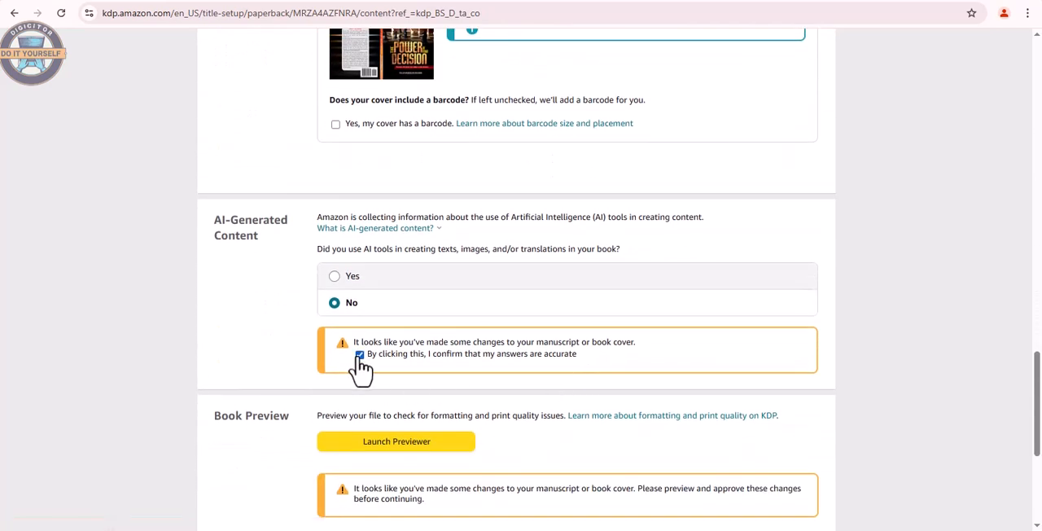
{"action": "left_click", "coordinate": [359, 354]}
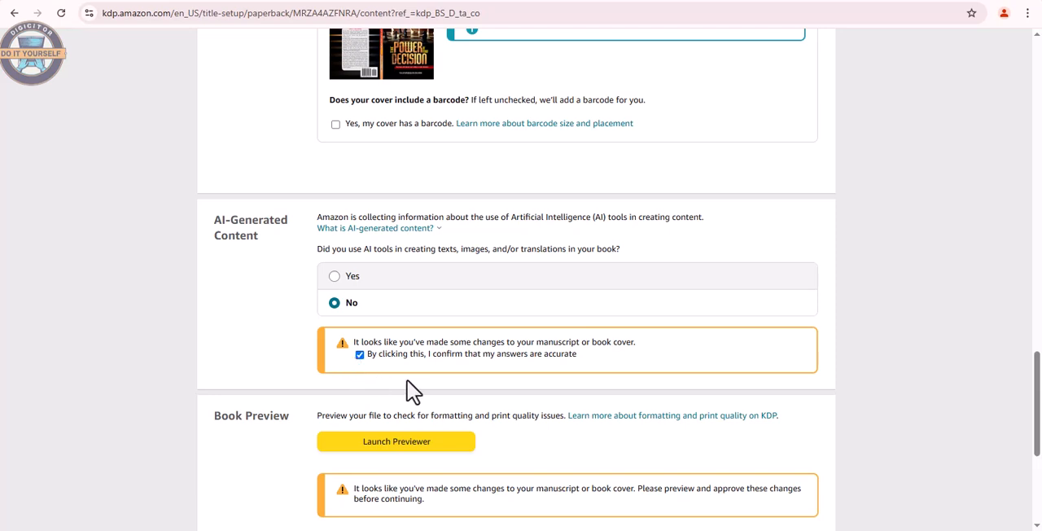
{"action": "scroll", "scroll_direction": "down", "scroll_amount": 3}
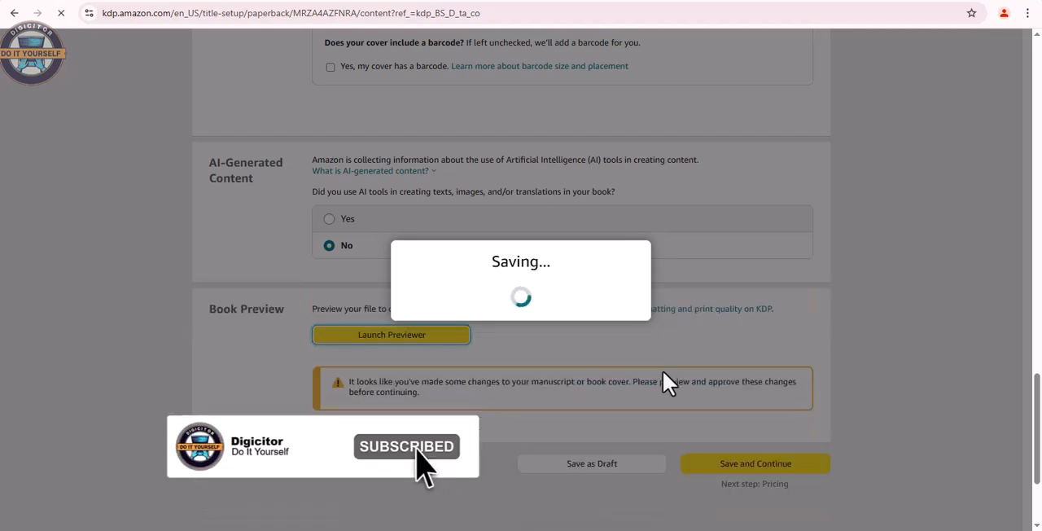
Page through the cover and opening interior pages up to the acknowledgements and preface.
{"action": "left_click", "coordinate": [390, 335]}
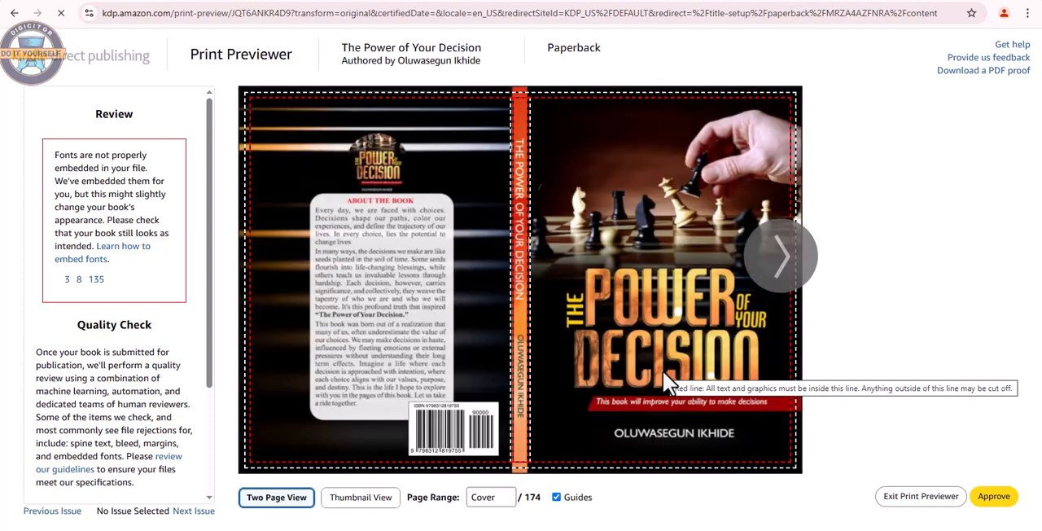
{"action": "mouse_move", "coordinate": [904, 407]}
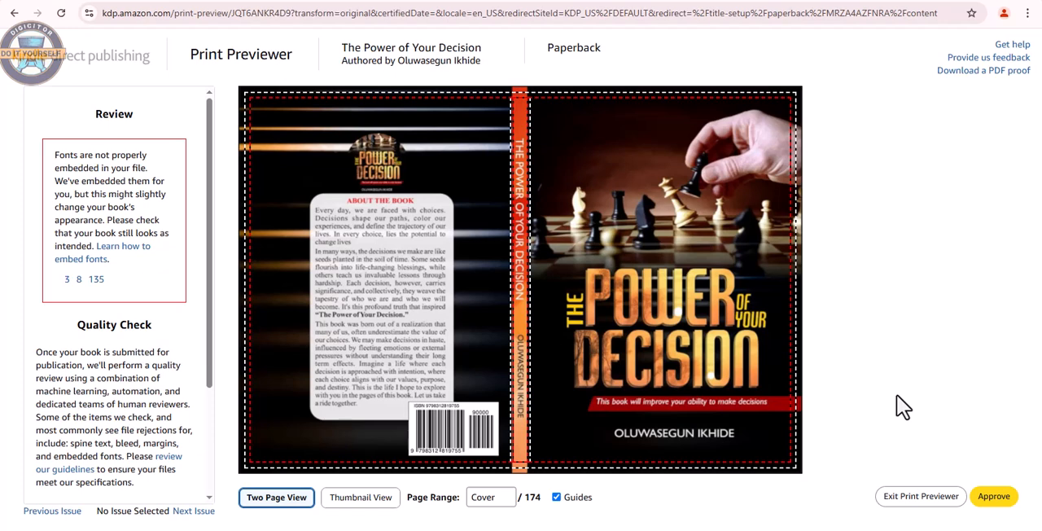
{"action": "left_click", "coordinate": [780, 255]}
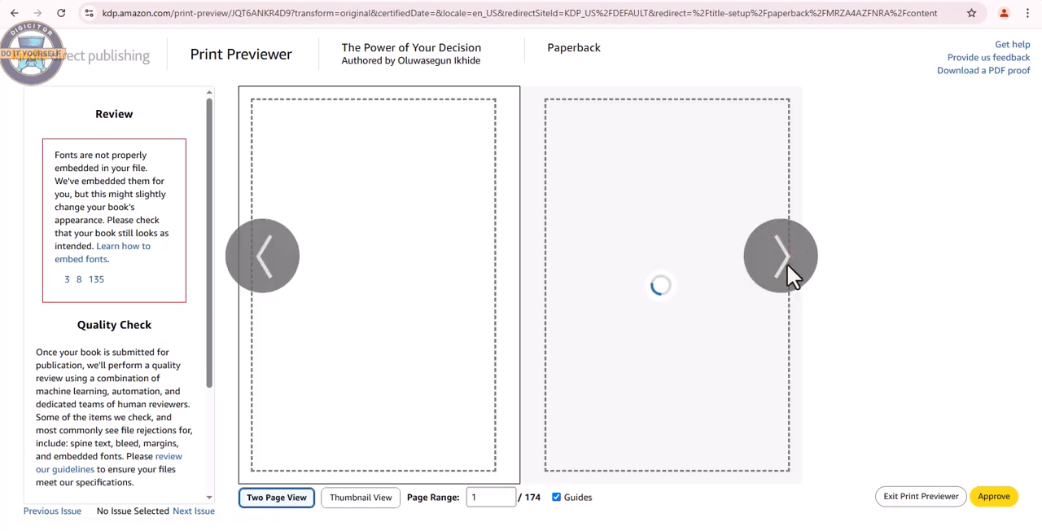
{"action": "left_click", "coordinate": [780, 255]}
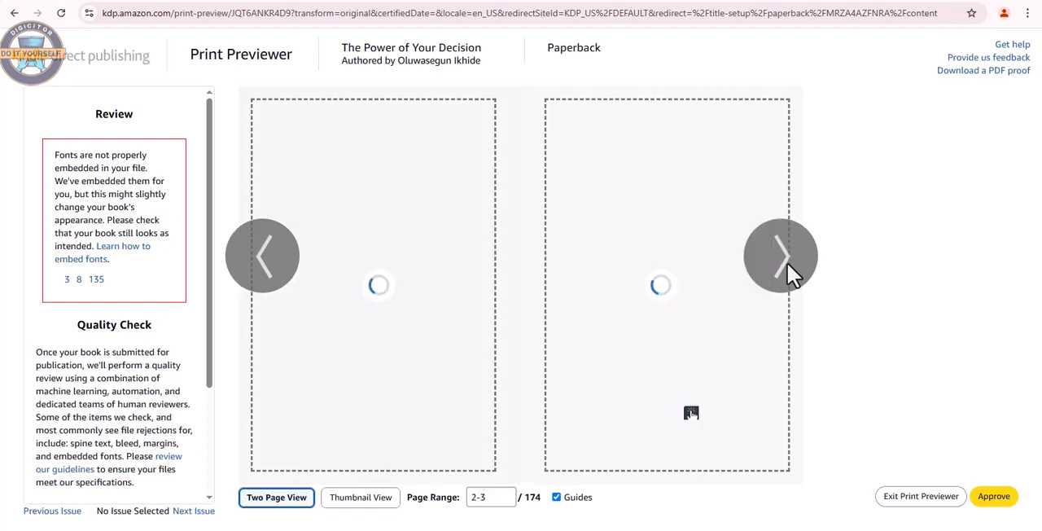
{"action": "left_click", "coordinate": [780, 255]}
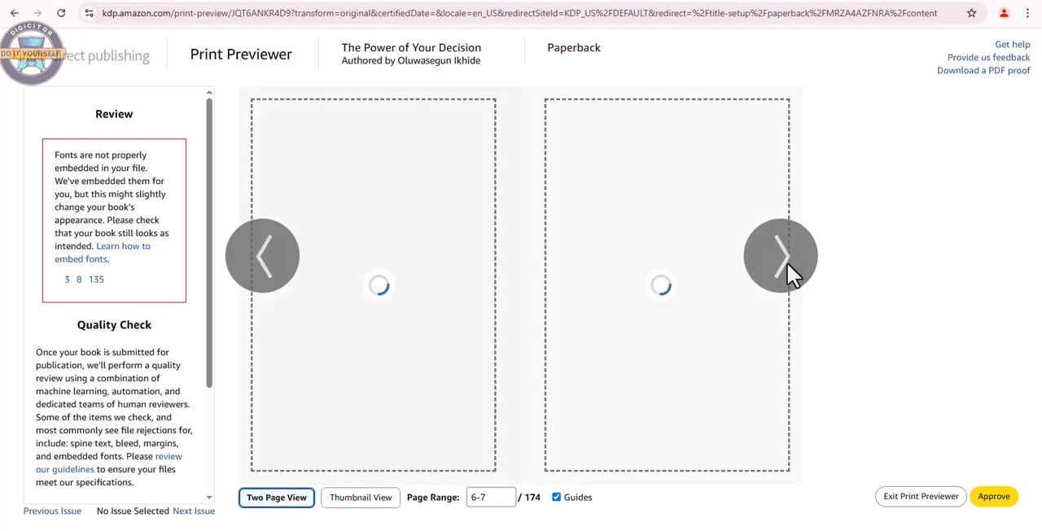
{"action": "left_click", "coordinate": [780, 255]}
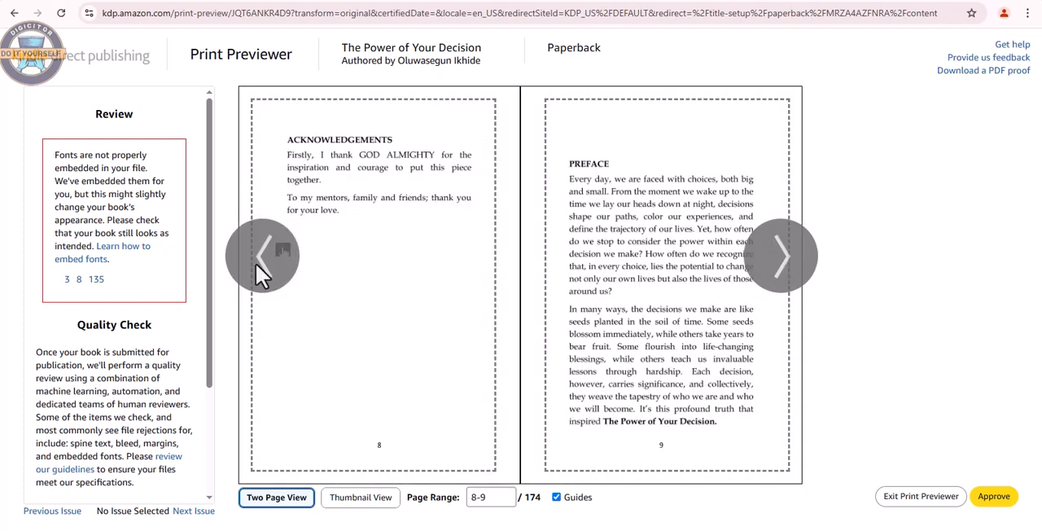
{"action": "left_click", "coordinate": [263, 256]}
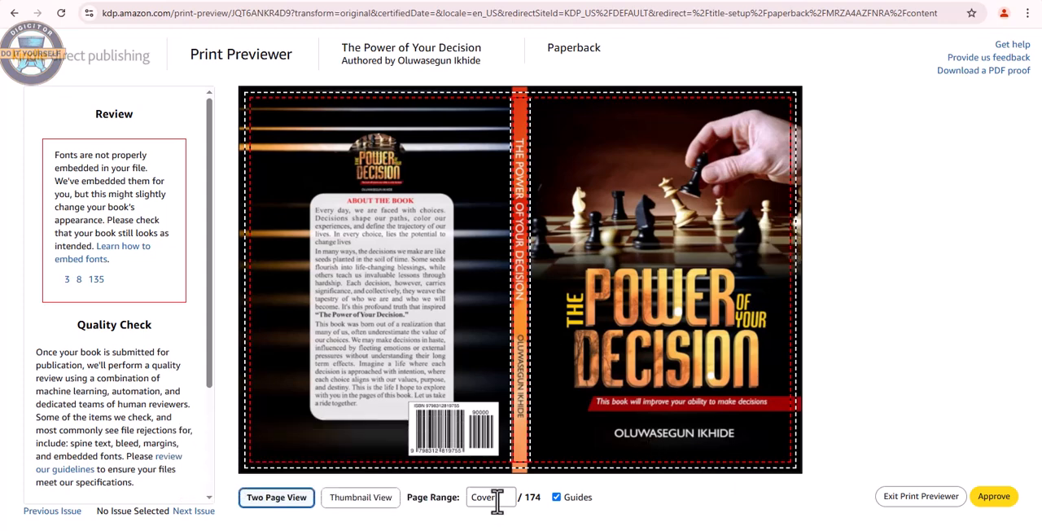
Review later interior page ranges in the previewer and approve the book files.
{"action": "left_click", "coordinate": [781, 254]}
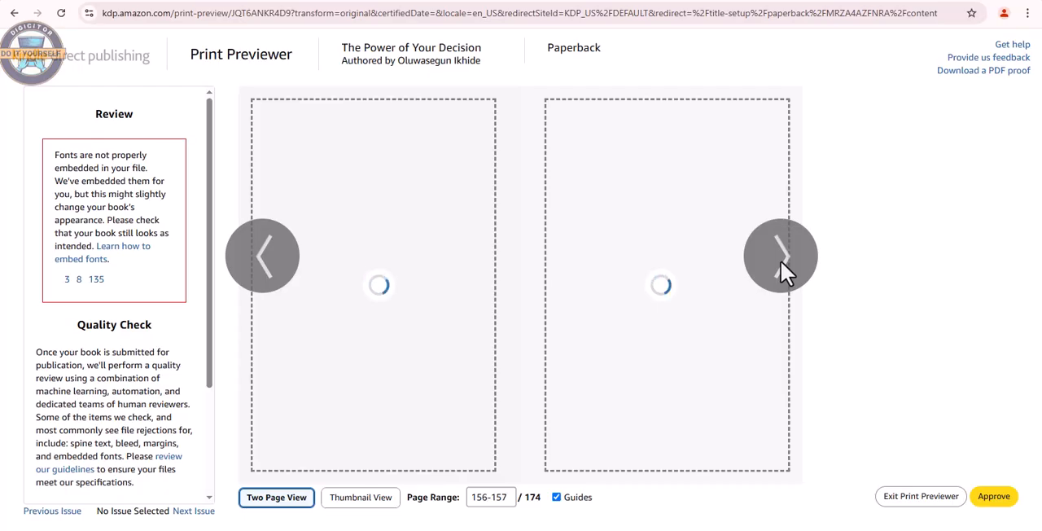
{"action": "left_click", "coordinate": [780, 255]}
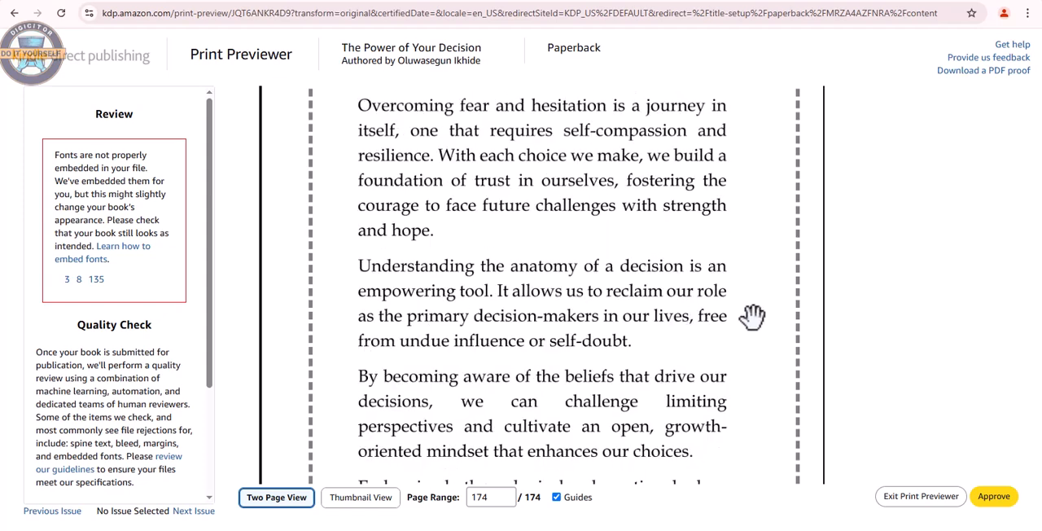
{"action": "left_click", "coordinate": [276, 497]}
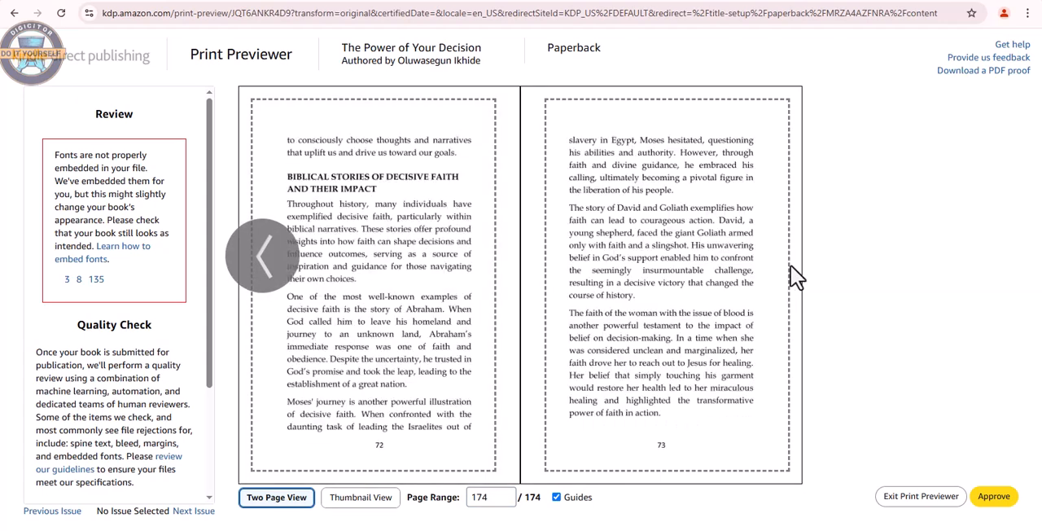
{"action": "left_click", "coordinate": [264, 256]}
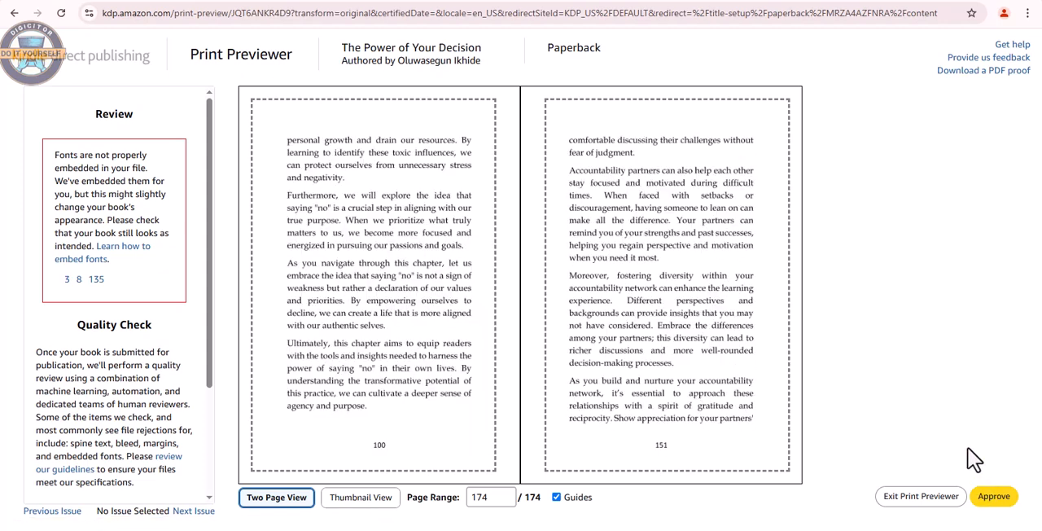
{"action": "left_click", "coordinate": [994, 496]}
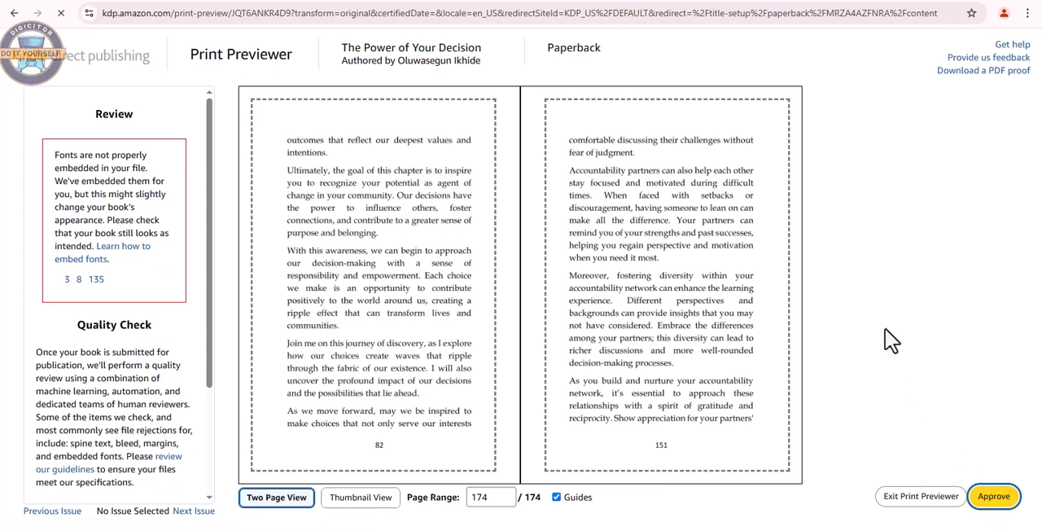
Save the paperback content with its $3.09 printing cost and continue to pricing.
{"action": "left_click", "coordinate": [994, 496]}
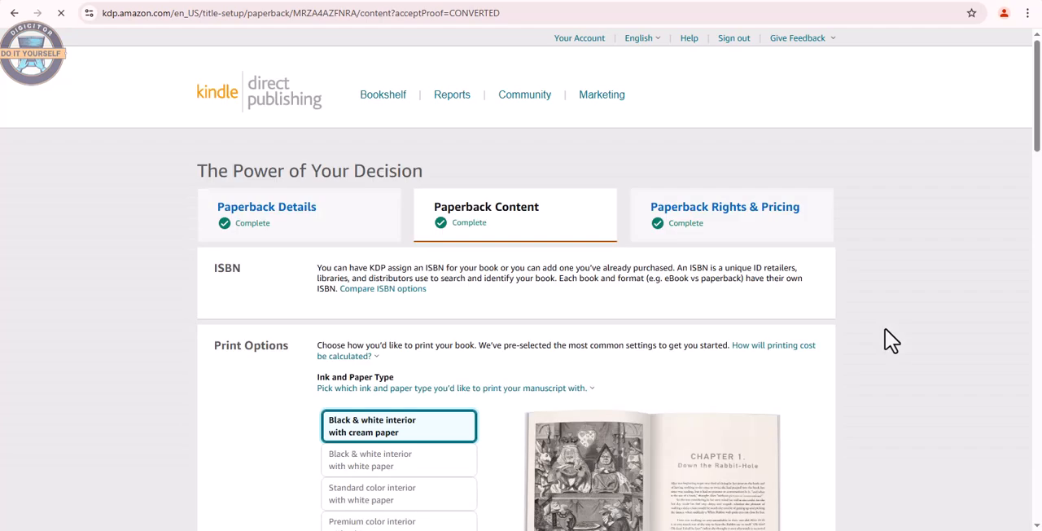
{"action": "mouse_move", "coordinate": [862, 373]}
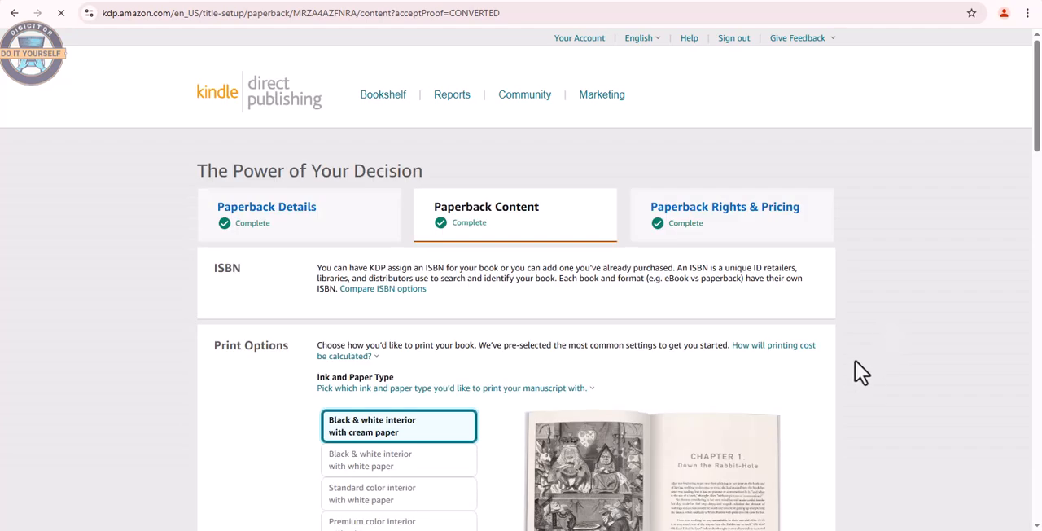
{"action": "scroll", "scroll_direction": "down", "scroll_amount": 3}
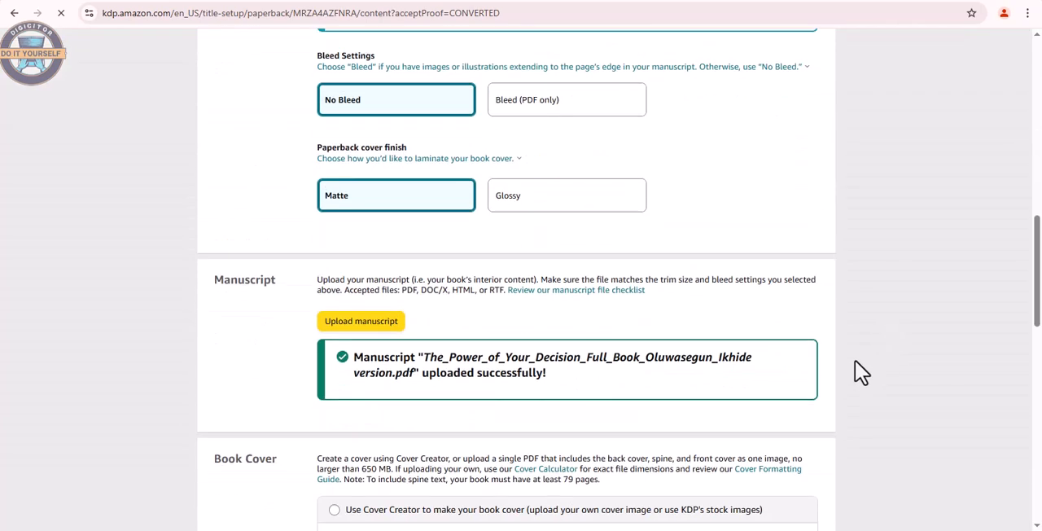
{"action": "scroll", "scroll_direction": "down", "scroll_amount": 3}
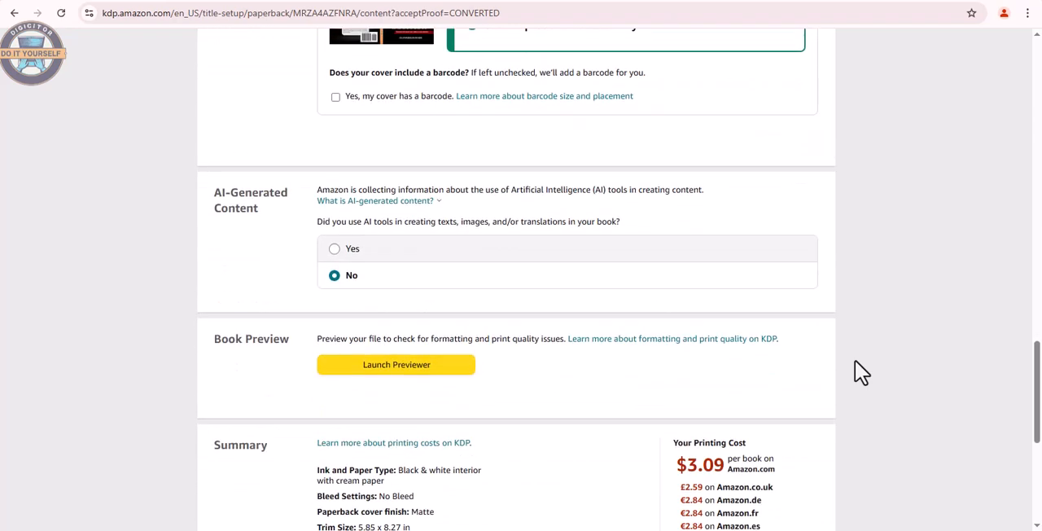
{"action": "scroll", "scroll_direction": "down", "scroll_amount": 3}
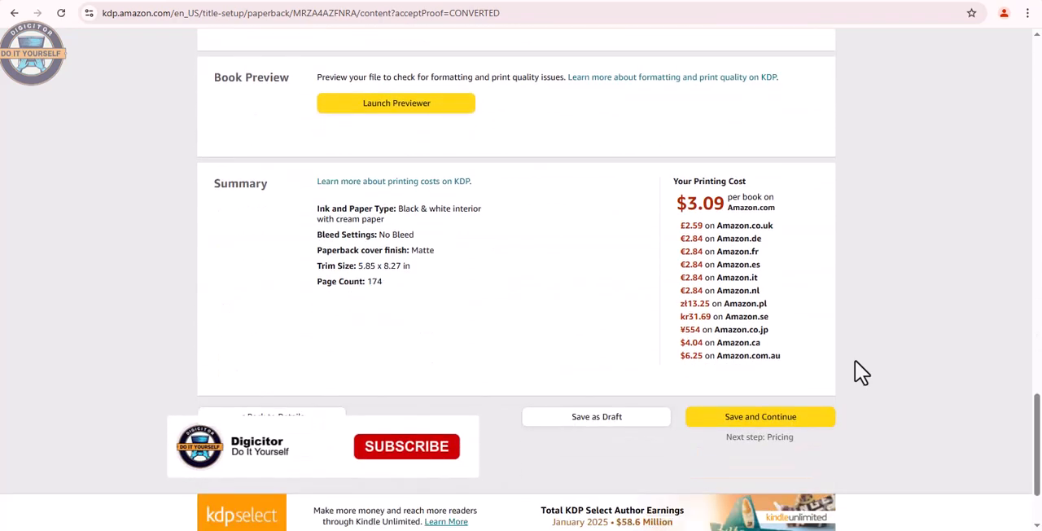
{"action": "left_click", "coordinate": [755, 416]}
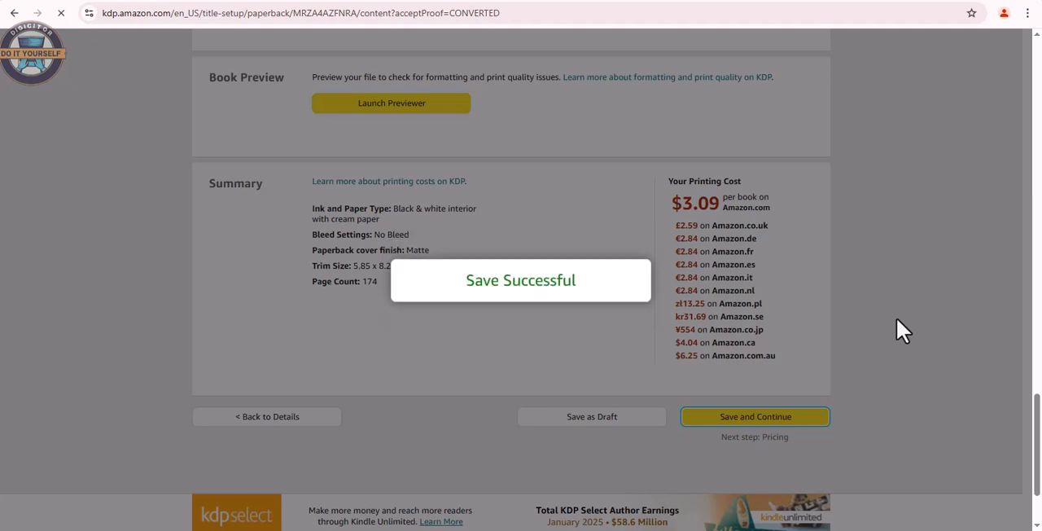
Publish the paperback from the Rights & Pricing page at $19.02 USD.
{"action": "left_click", "coordinate": [754, 417]}
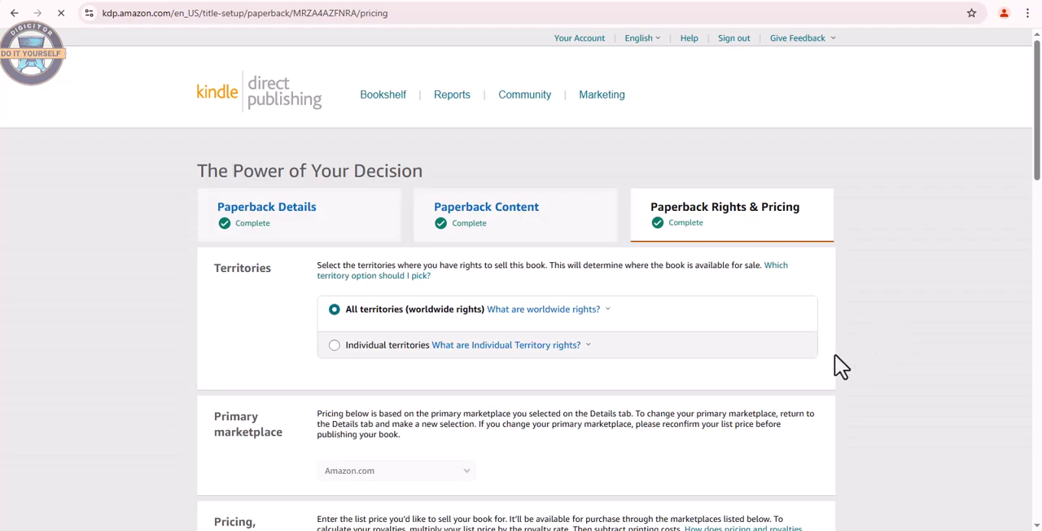
{"action": "scroll", "scroll_direction": "down", "scroll_amount": 3}
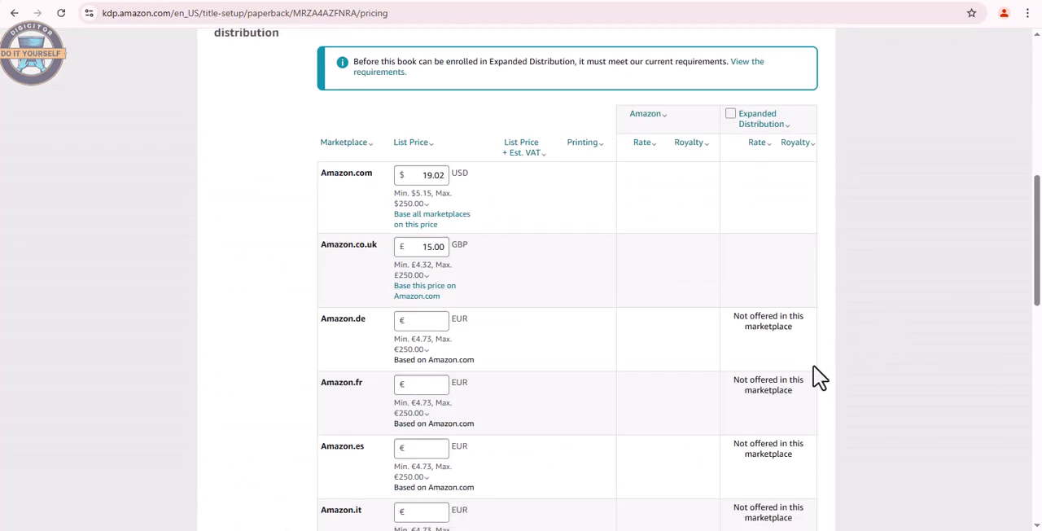
{"action": "scroll", "scroll_direction": "down", "scroll_amount": 3}
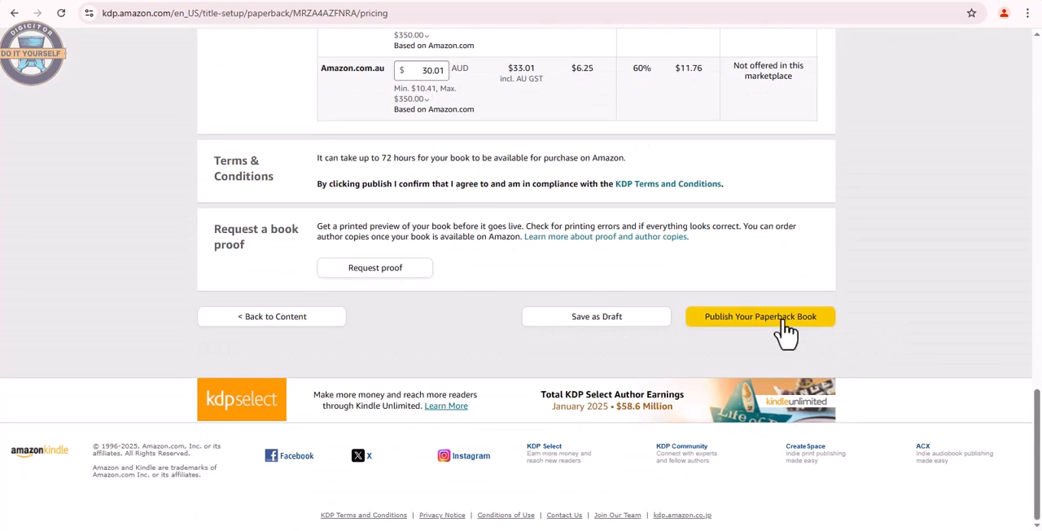
{"action": "left_click", "coordinate": [760, 316]}
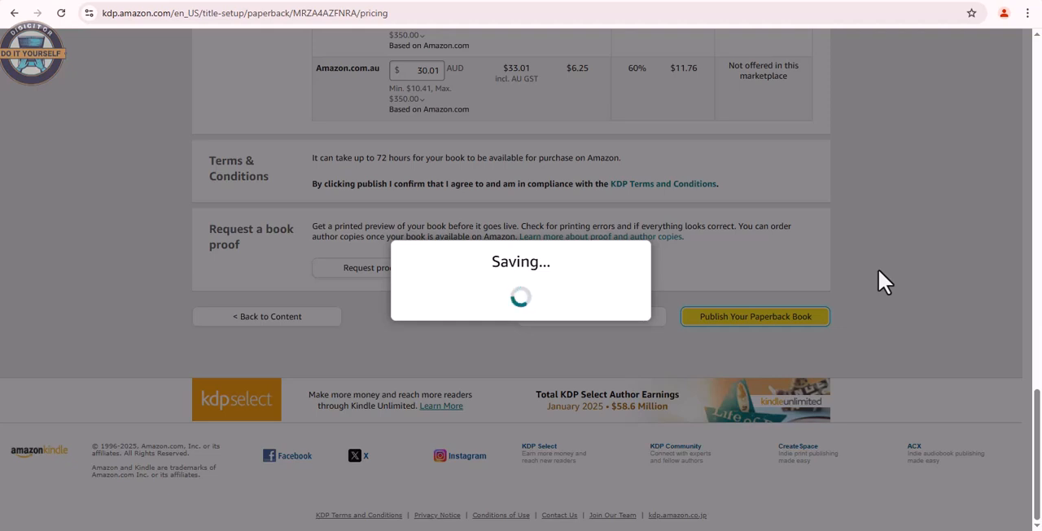
{"action": "mouse_move", "coordinate": [947, 255]}
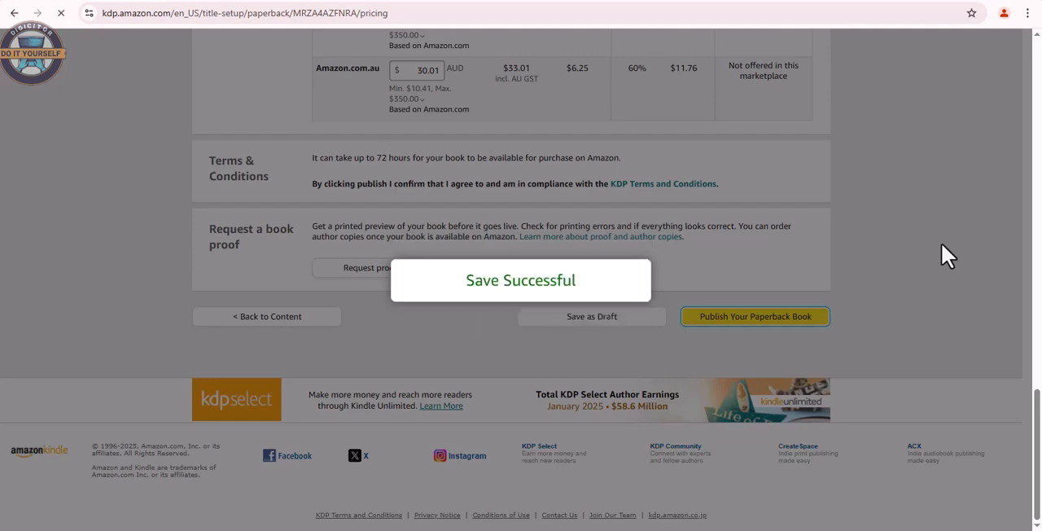
{"action": "left_click", "coordinate": [754, 316]}
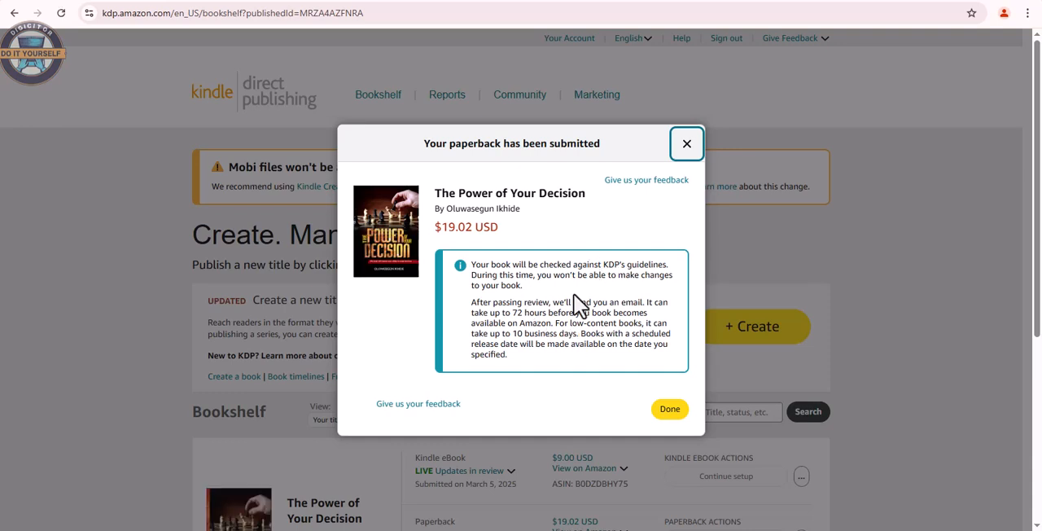
{"action": "mouse_move", "coordinate": [649, 265]}
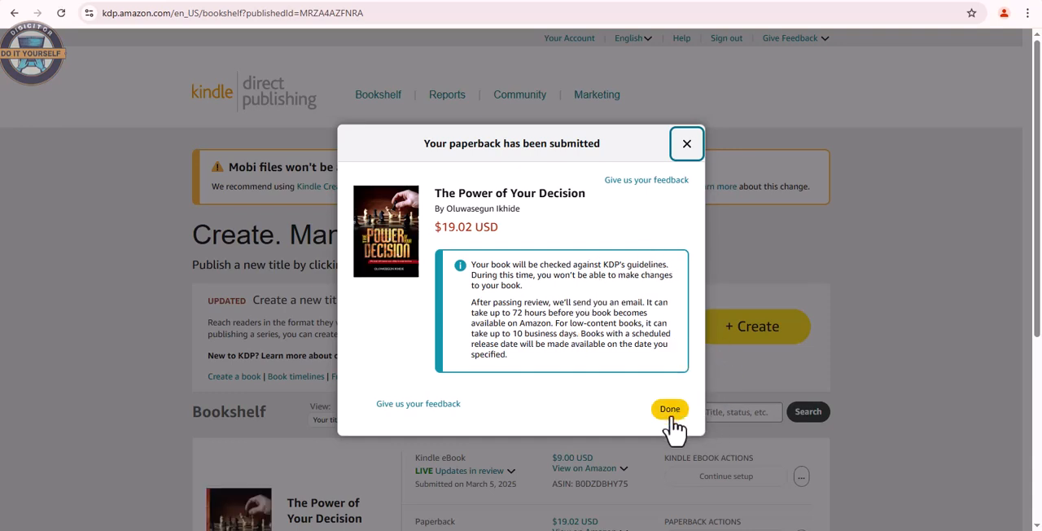
Dismiss the submission notice, reload the Bookshelf, and open the paperback's View on Amazon dropdown.
{"action": "left_click", "coordinate": [669, 408]}
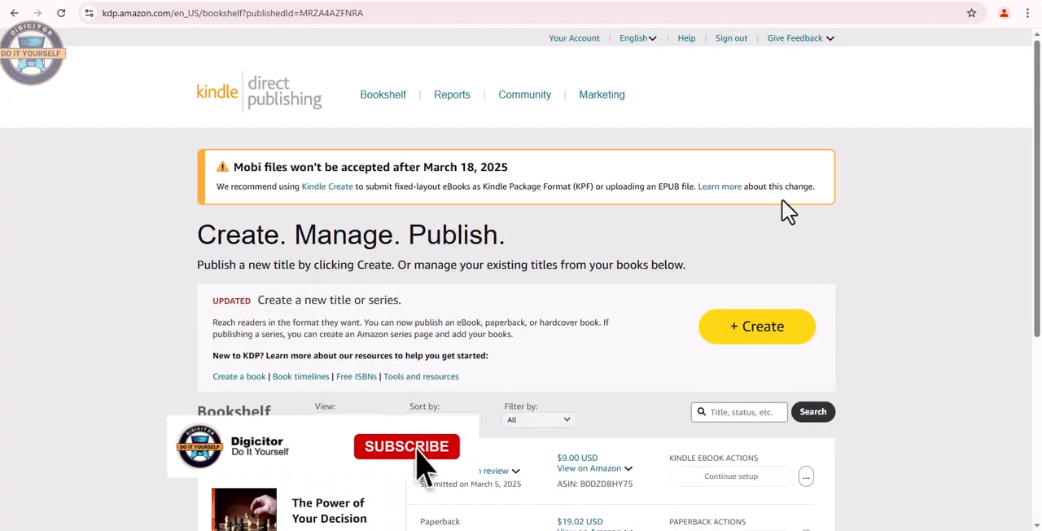
{"action": "left_click", "coordinate": [383, 94]}
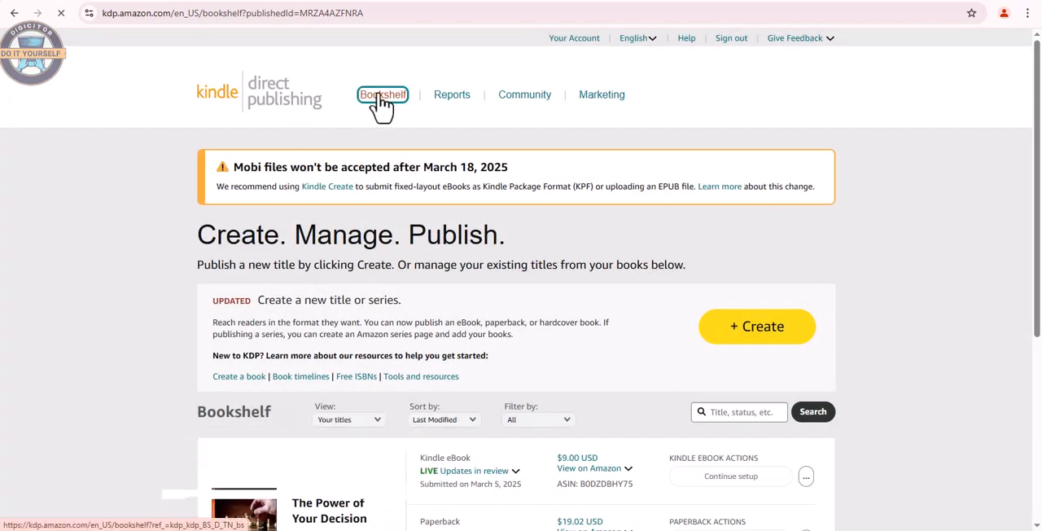
{"action": "left_click", "coordinate": [383, 95]}
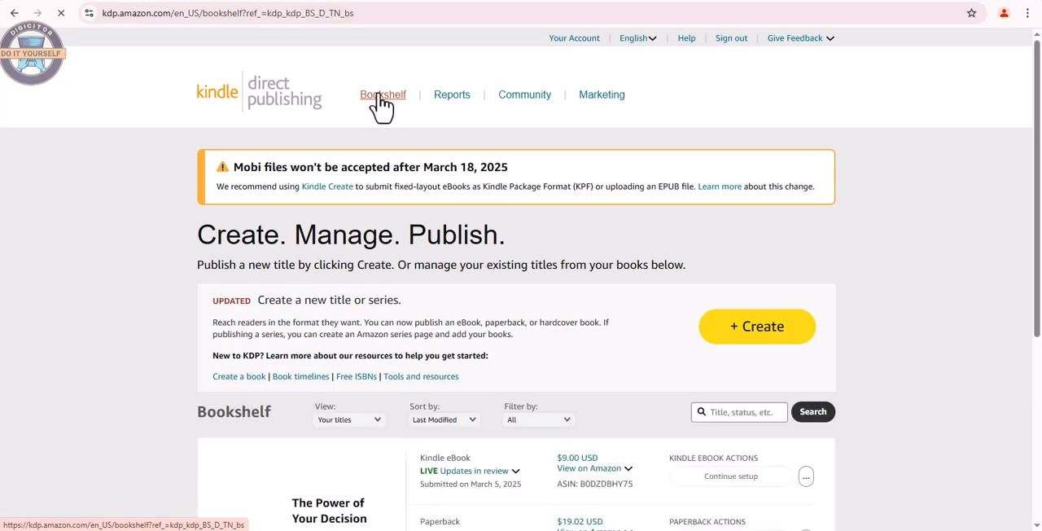
{"action": "scroll", "scroll_direction": "down", "scroll_amount": 3}
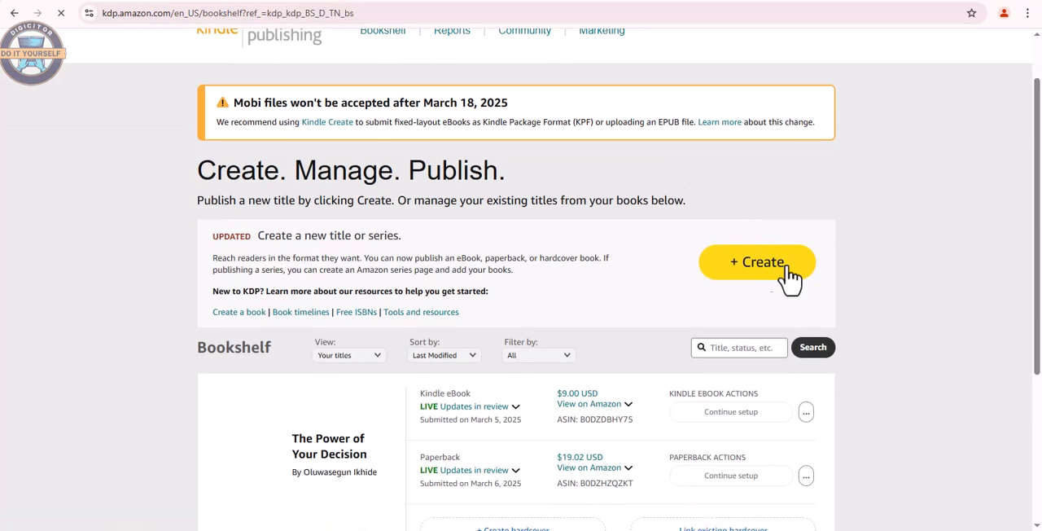
{"action": "scroll", "scroll_direction": "down", "scroll_amount": 3}
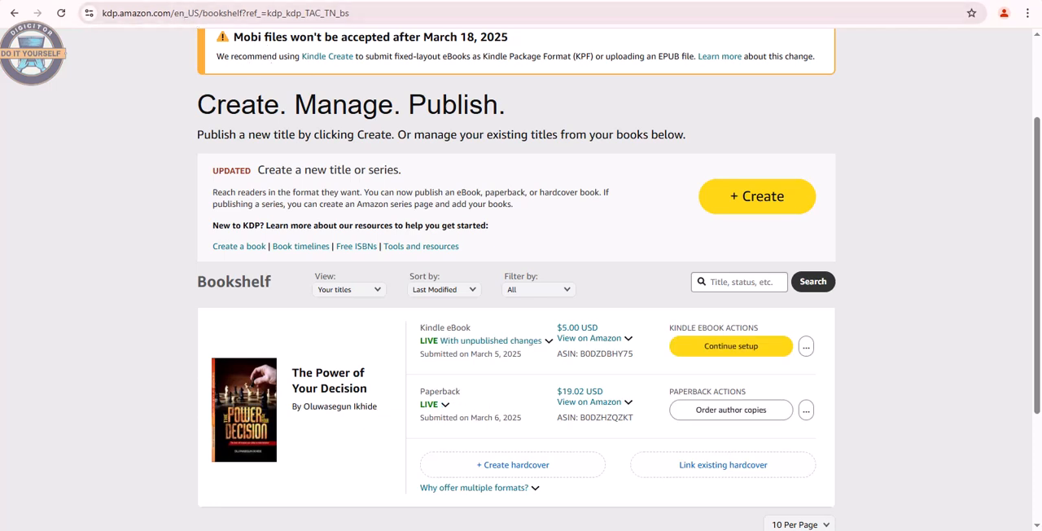
{"action": "mouse_move", "coordinate": [707, 479]}
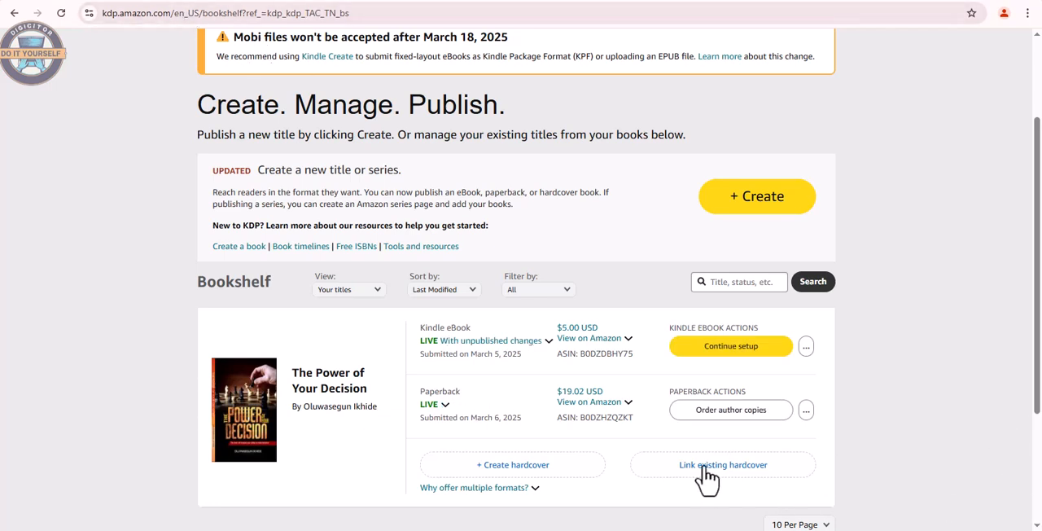
{"action": "left_click", "coordinate": [429, 405]}
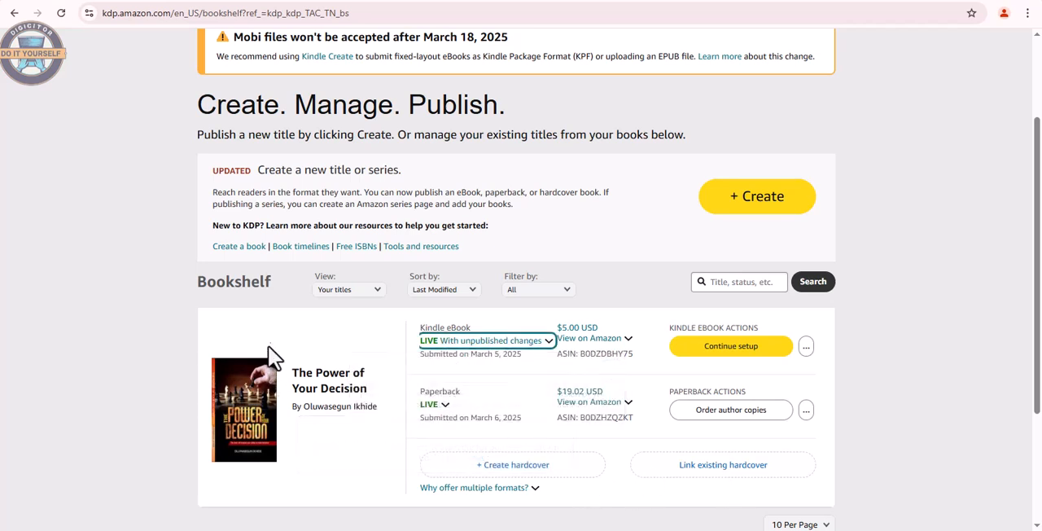
{"action": "mouse_move", "coordinate": [325, 332]}
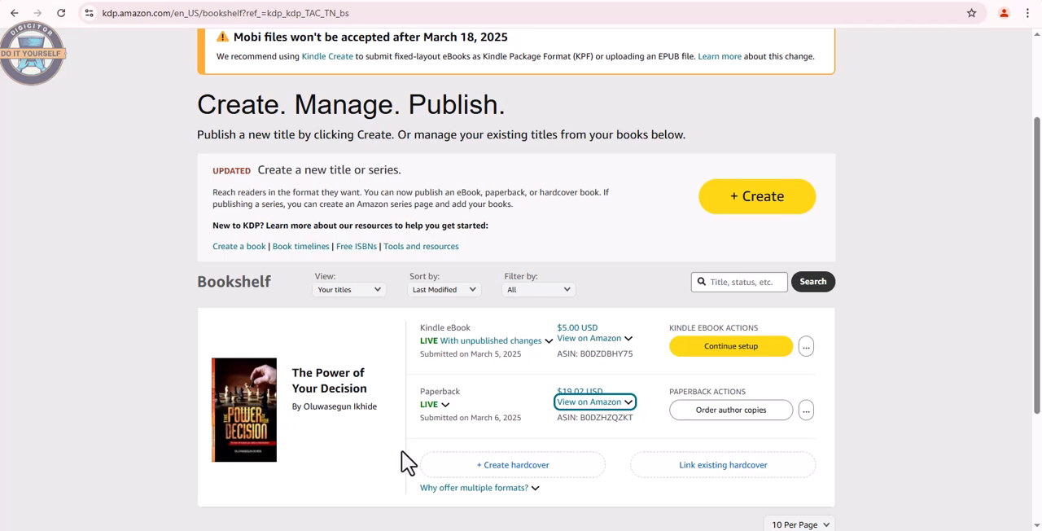
{"action": "mouse_move", "coordinate": [623, 456]}
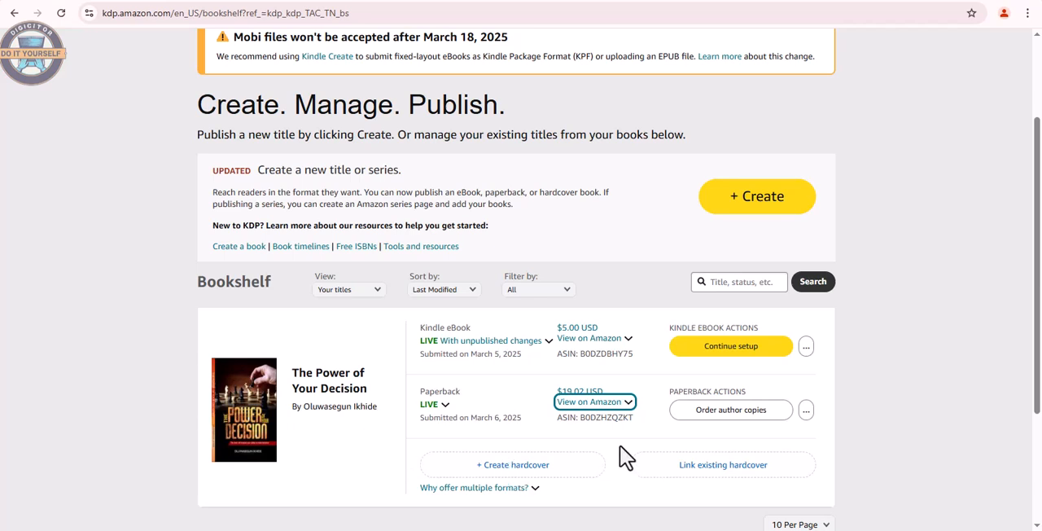
{"action": "mouse_move", "coordinate": [627, 446]}
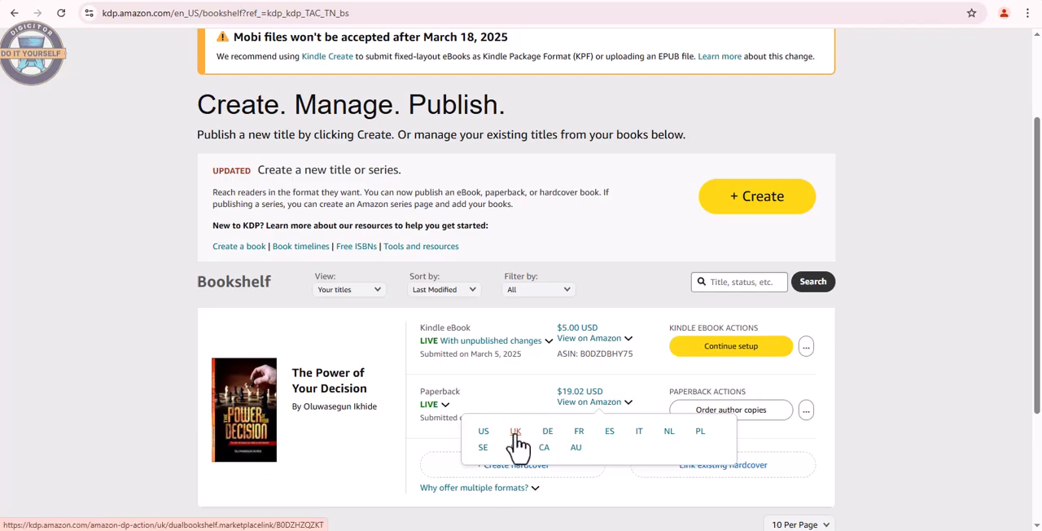
View the paperback on Amazon.co.uk and check its £15.00 price, 172 pages and ISBN.
{"action": "left_click", "coordinate": [515, 430]}
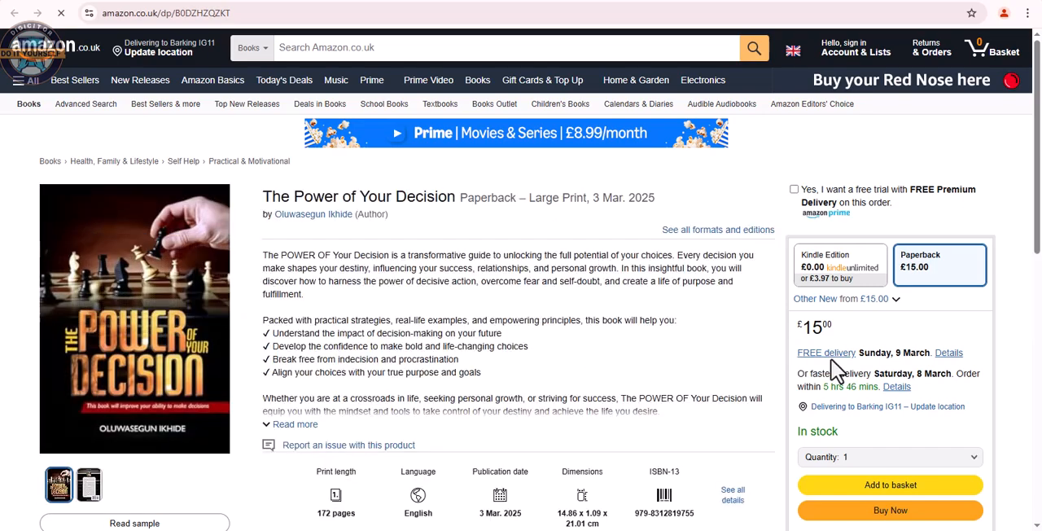
{"action": "scroll", "scroll_direction": "down", "scroll_amount": 3}
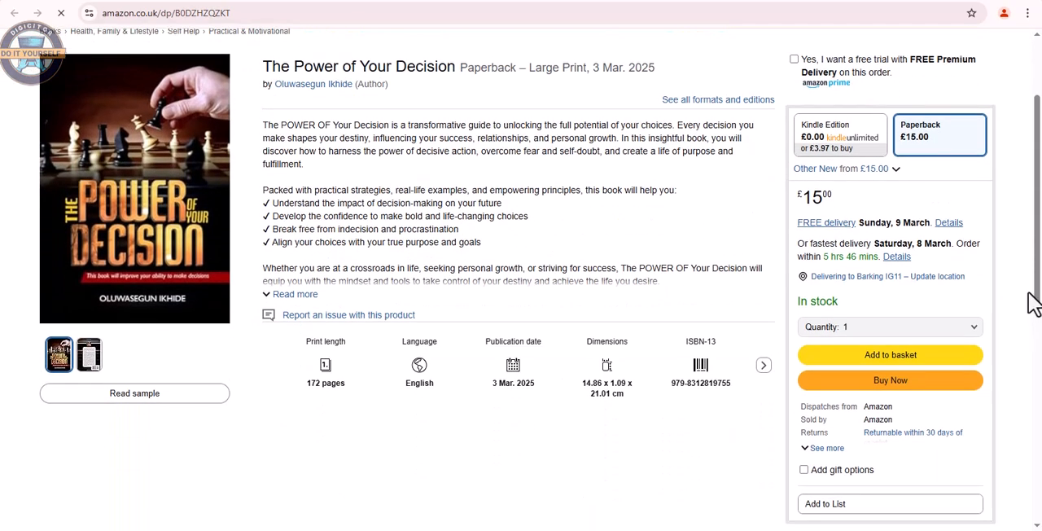
{"action": "scroll", "scroll_direction": "down", "scroll_amount": 3}
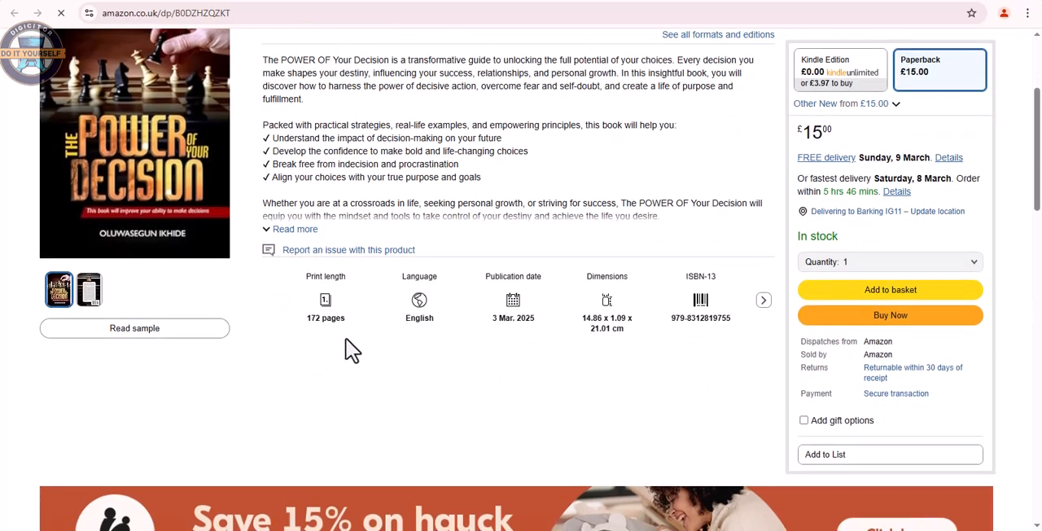
{"action": "mouse_move", "coordinate": [724, 342]}
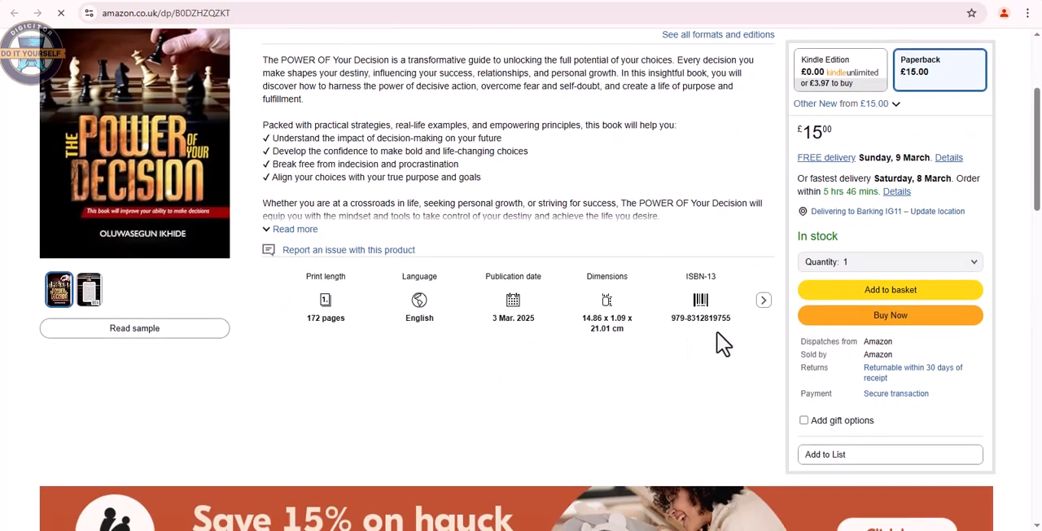
{"action": "scroll", "scroll_direction": "down", "scroll_amount": 3}
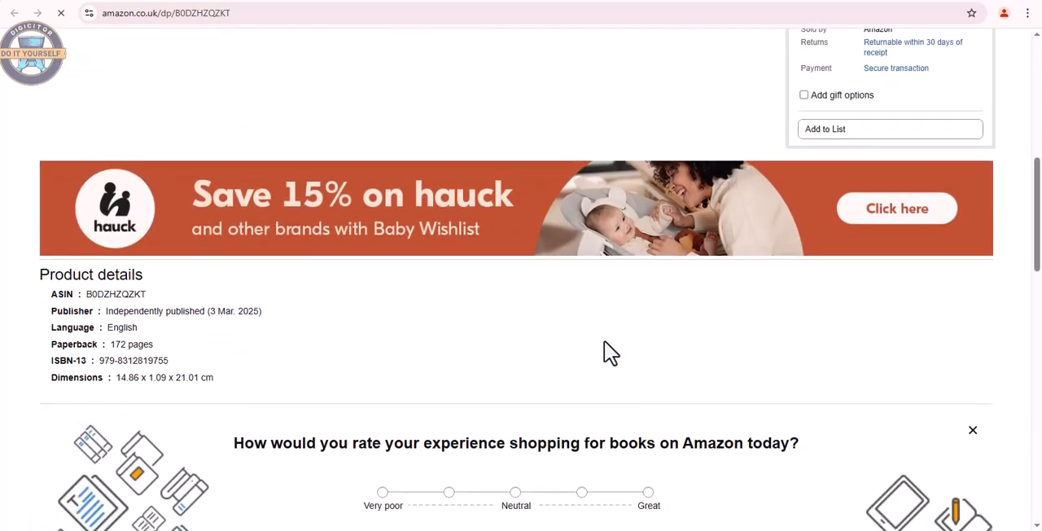